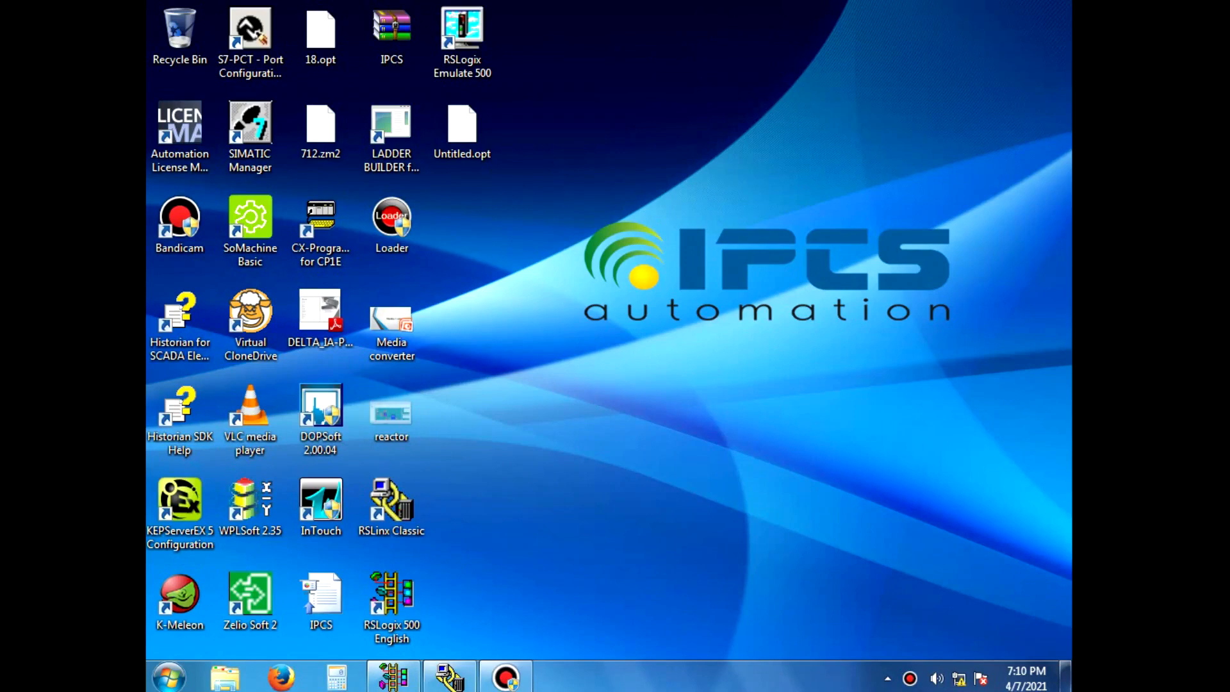
Step: Launch RSLinx Classic and show its driver configuration with AB_DF1-1 running
click(391, 507)
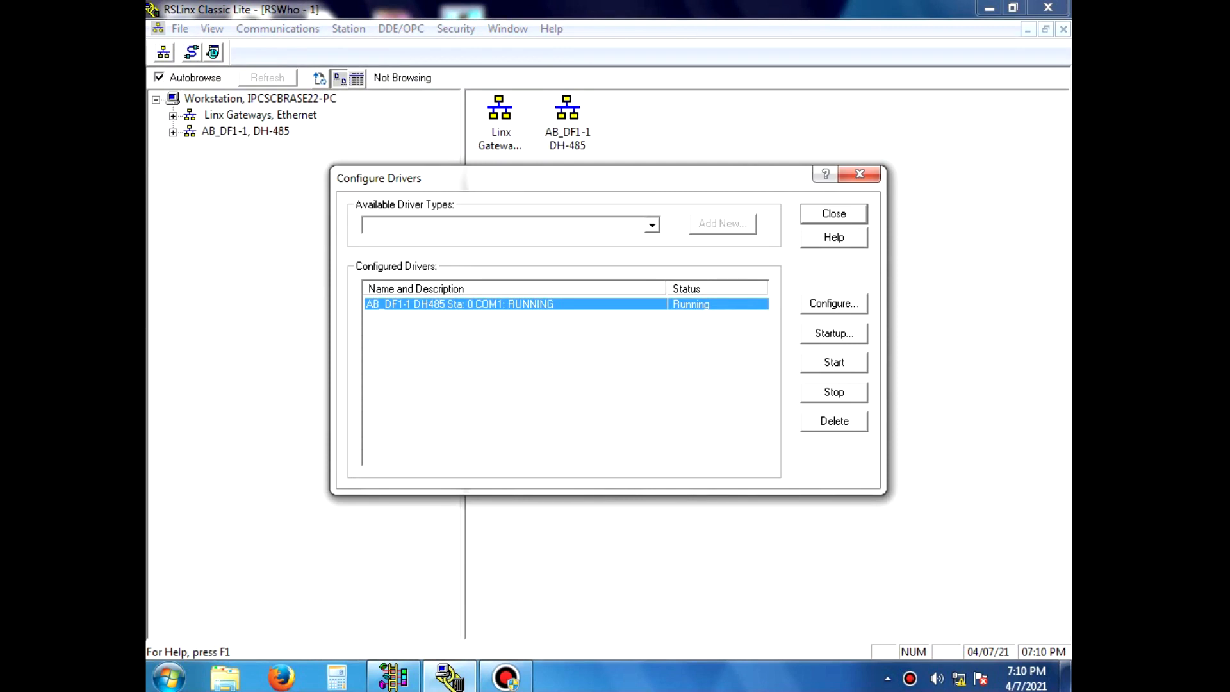
Step: Delete the old driver and add a new RS-232 DF1 devices driver
click(833, 420)
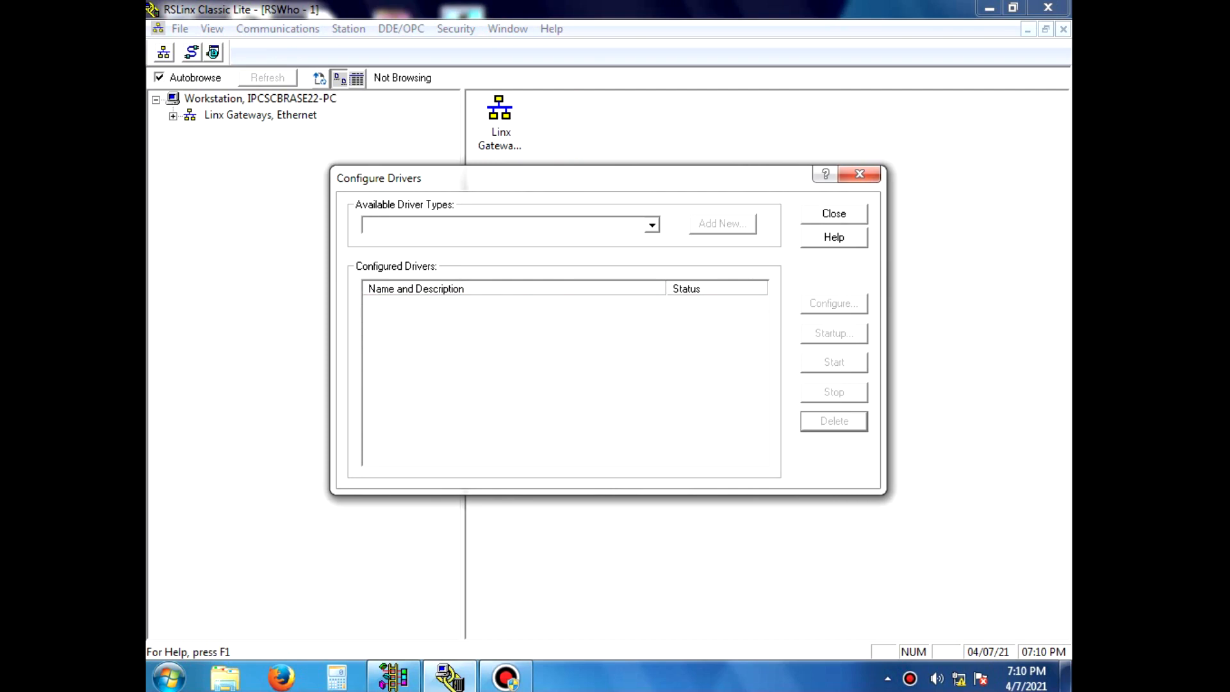
click(650, 226)
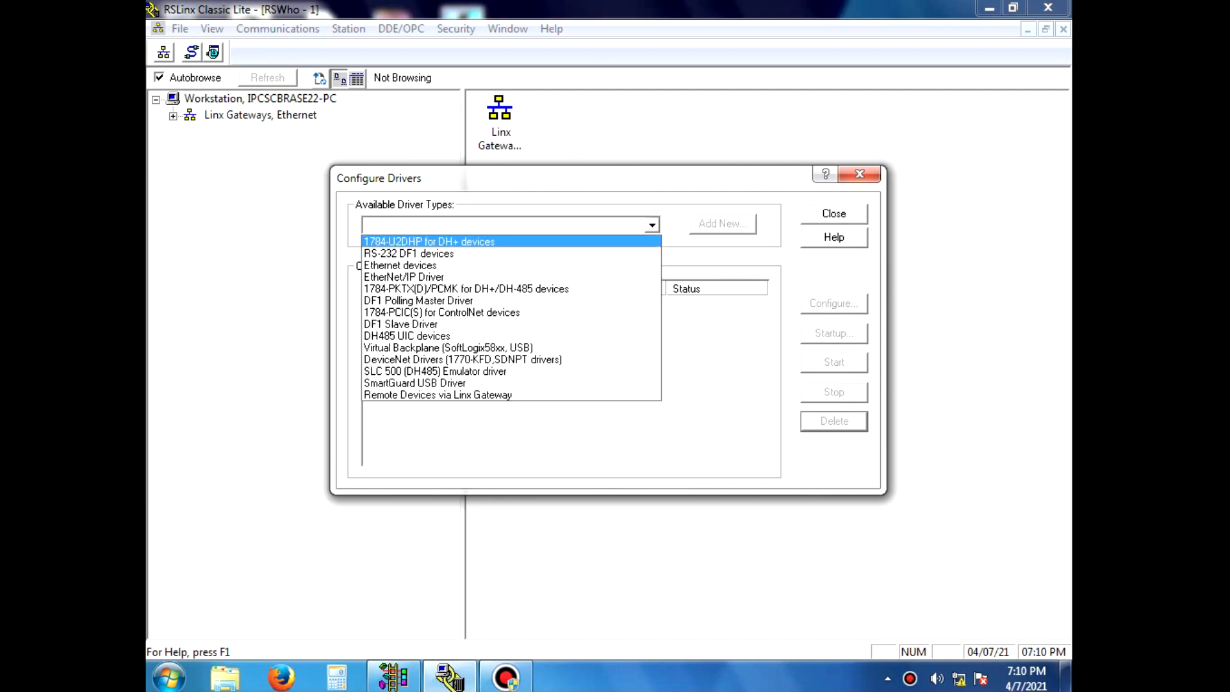
click(407, 253)
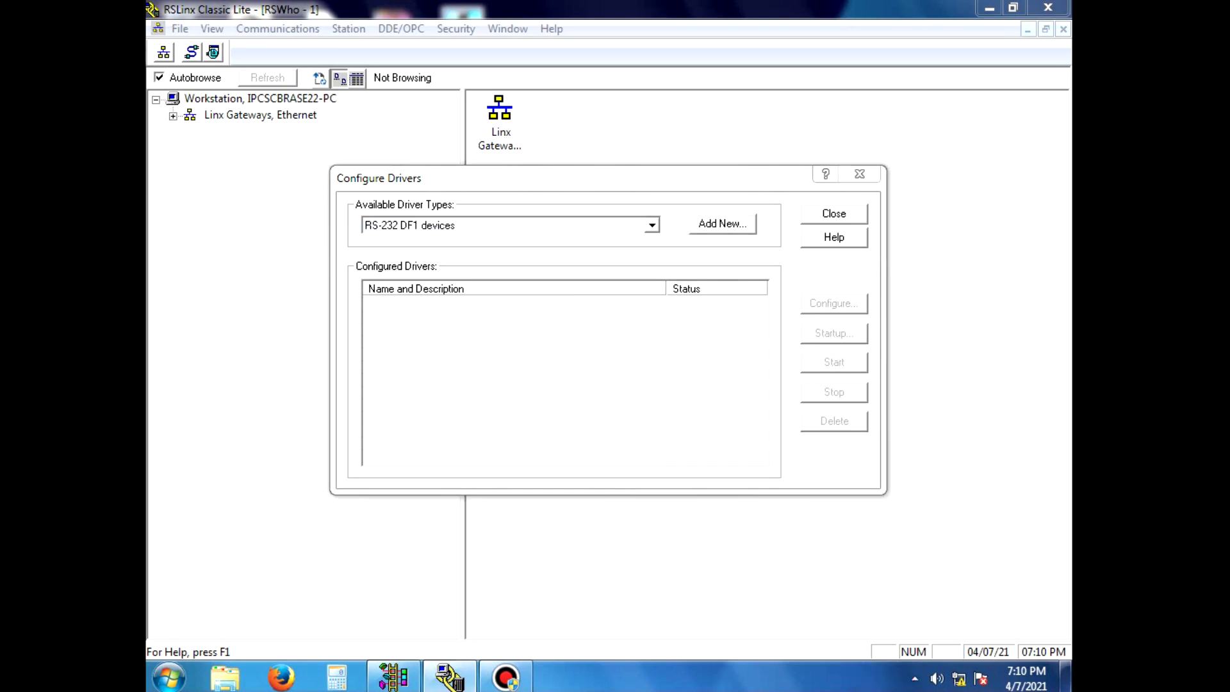
click(720, 223)
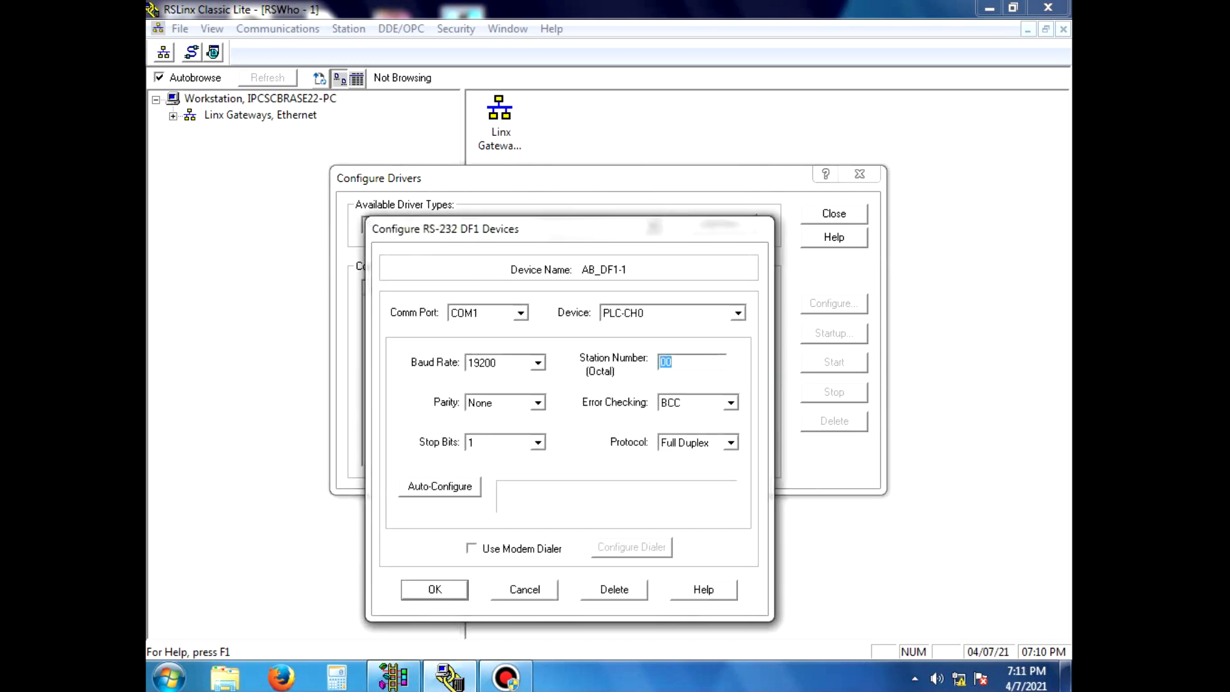
Step: Auto-configure the new driver's serial settings, accept them and close driver configuration
click(439, 485)
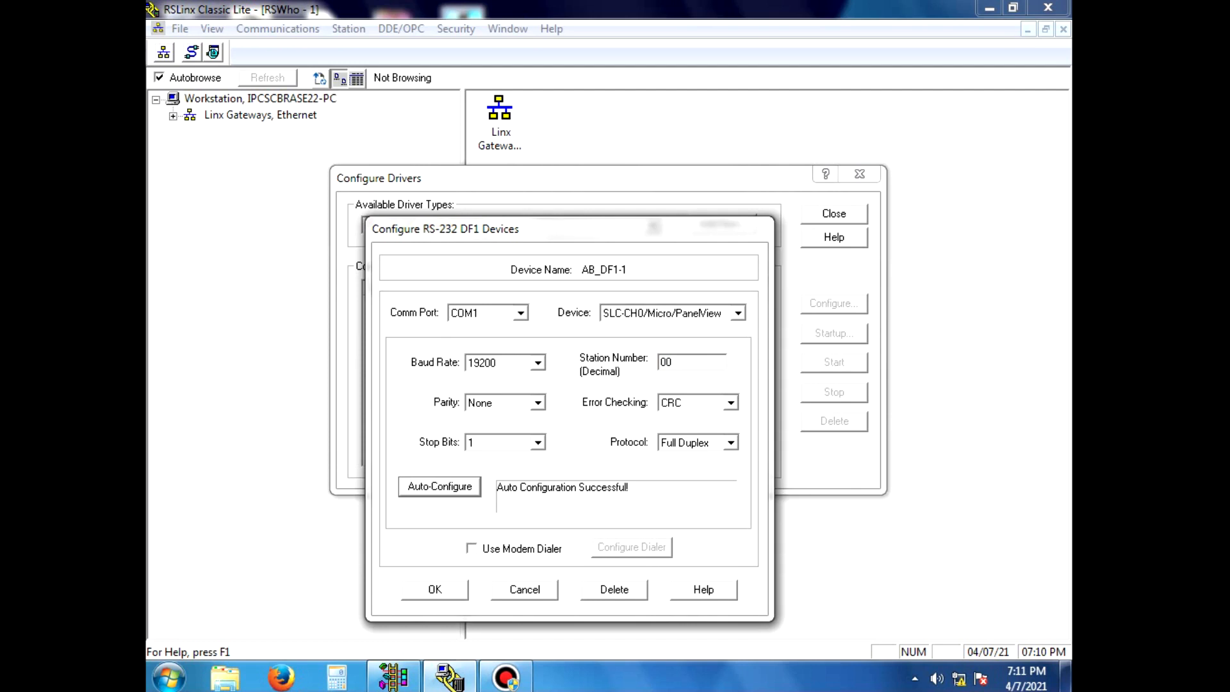
click(434, 589)
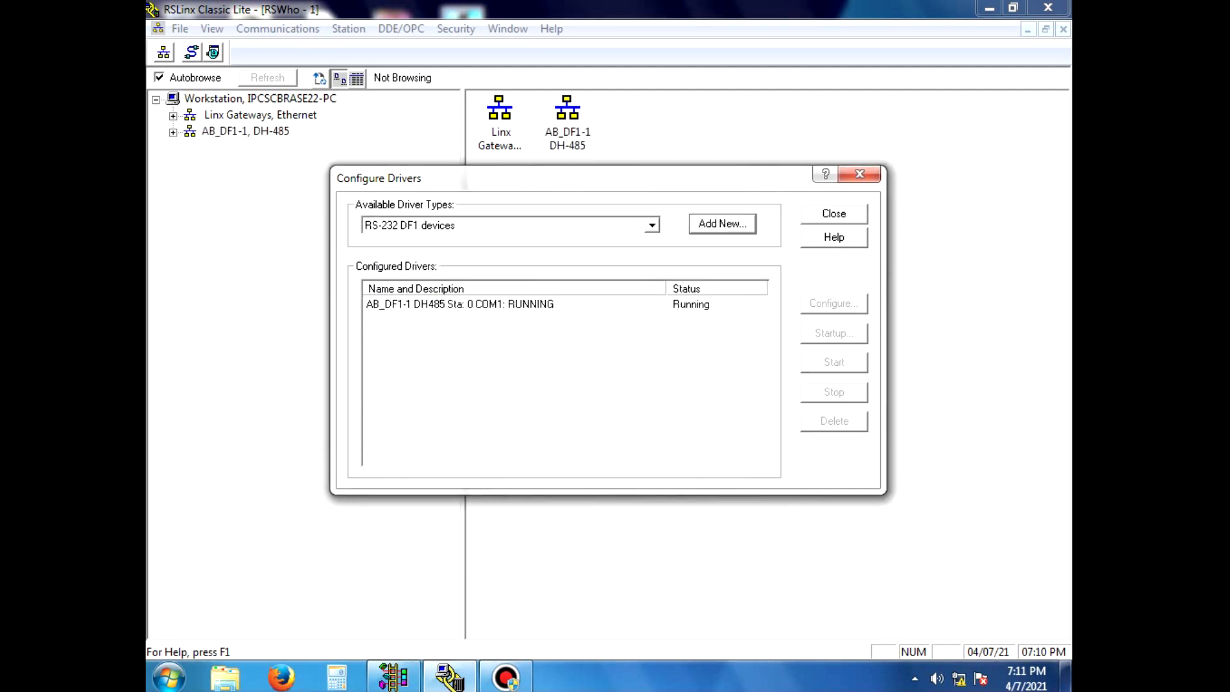
click(833, 214)
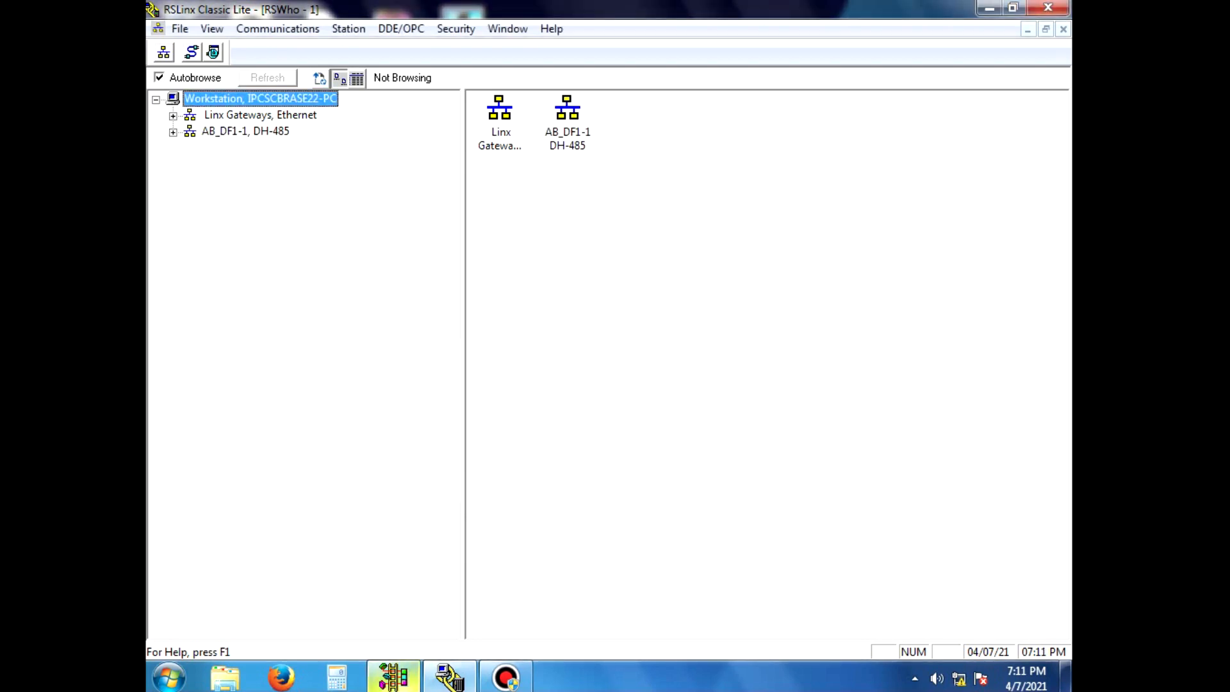
Step: Create a new RSLogix 500 project for the MicroLogix 1200 Series C processor
click(393, 677)
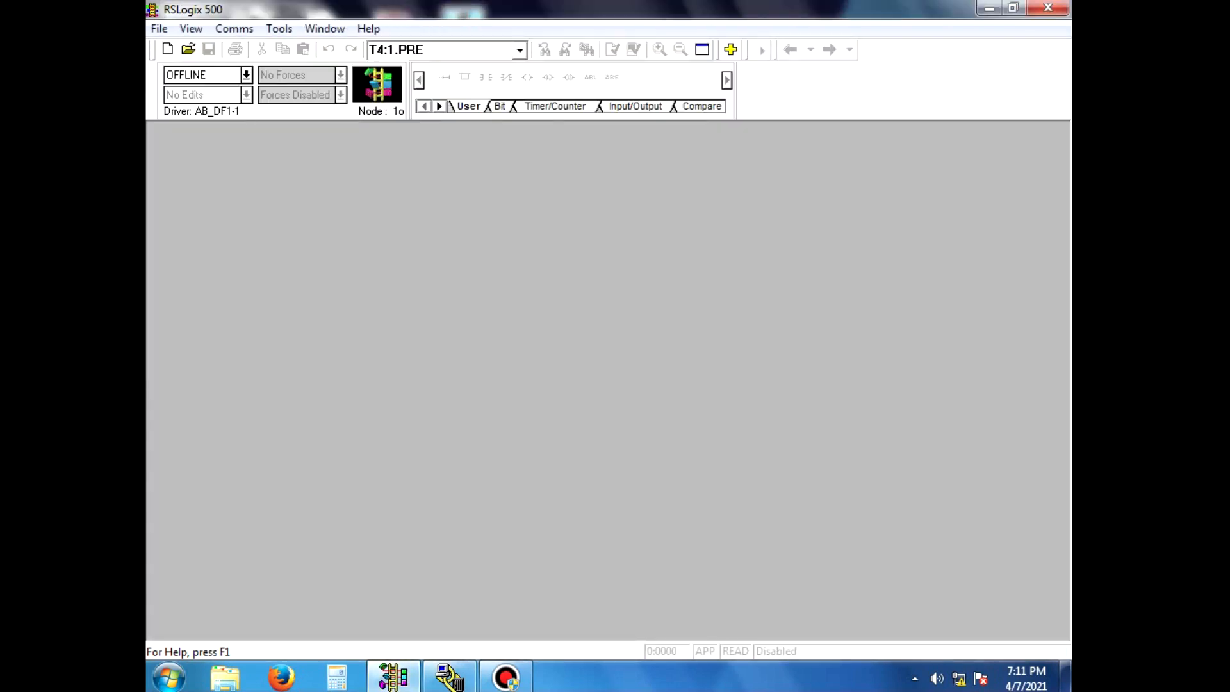
click(159, 29)
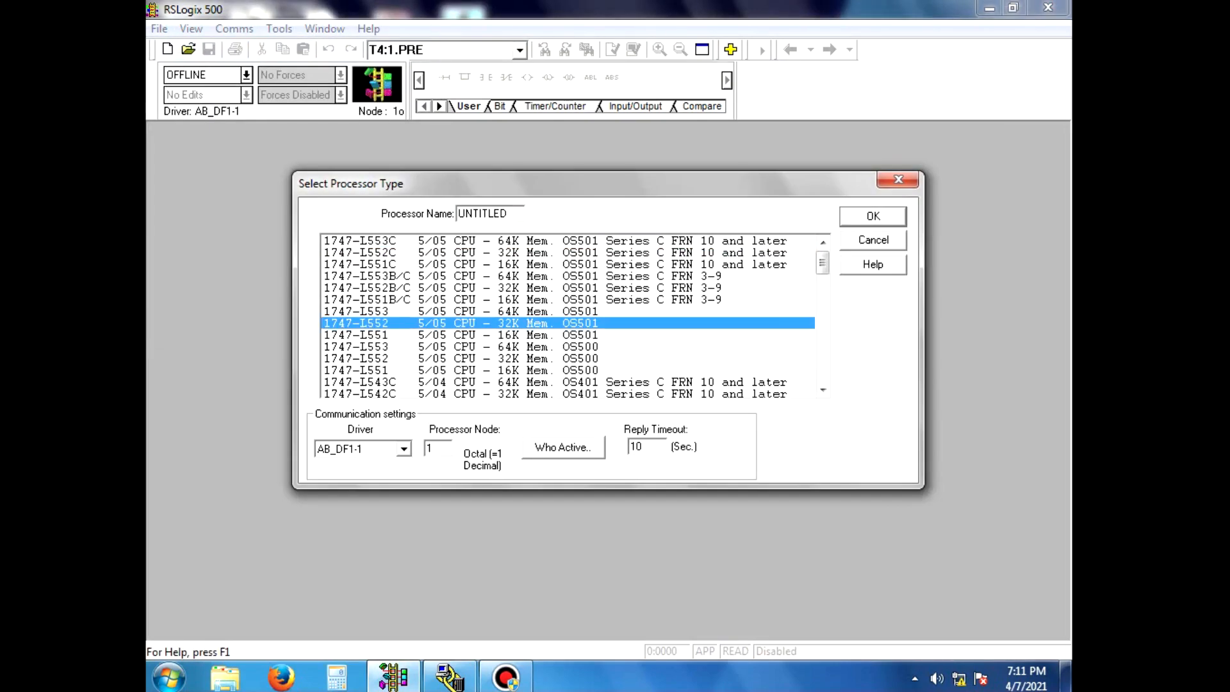
scroll(down, 3)
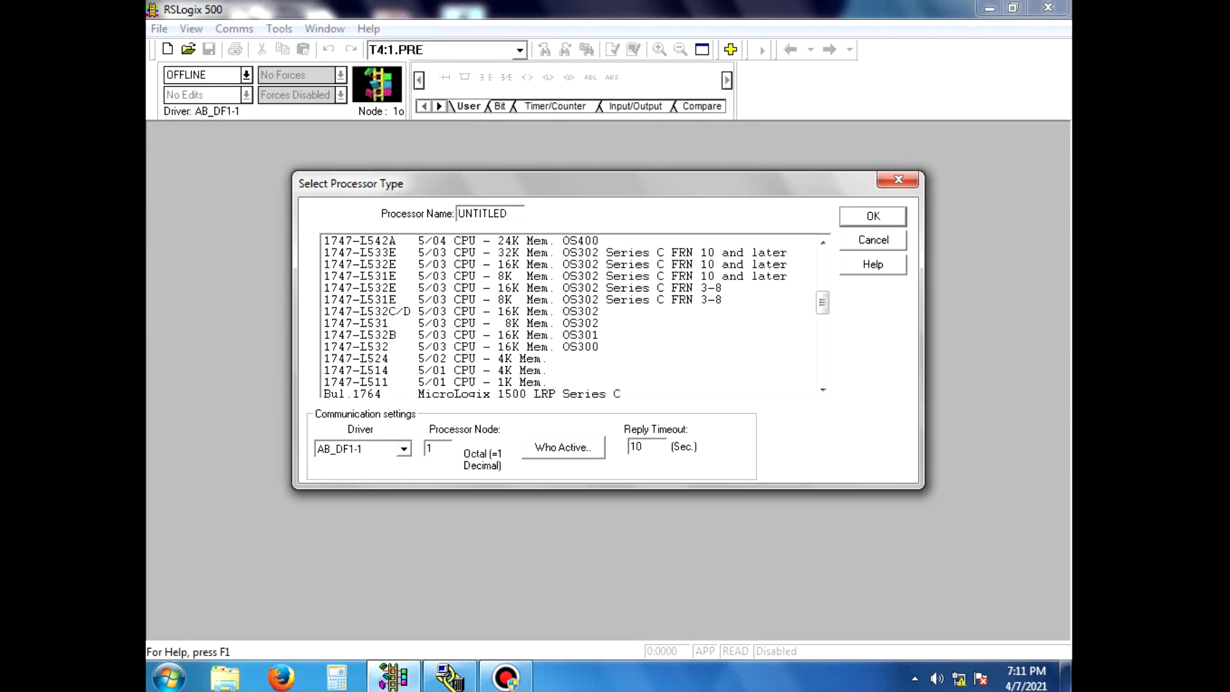
scroll(down, 3)
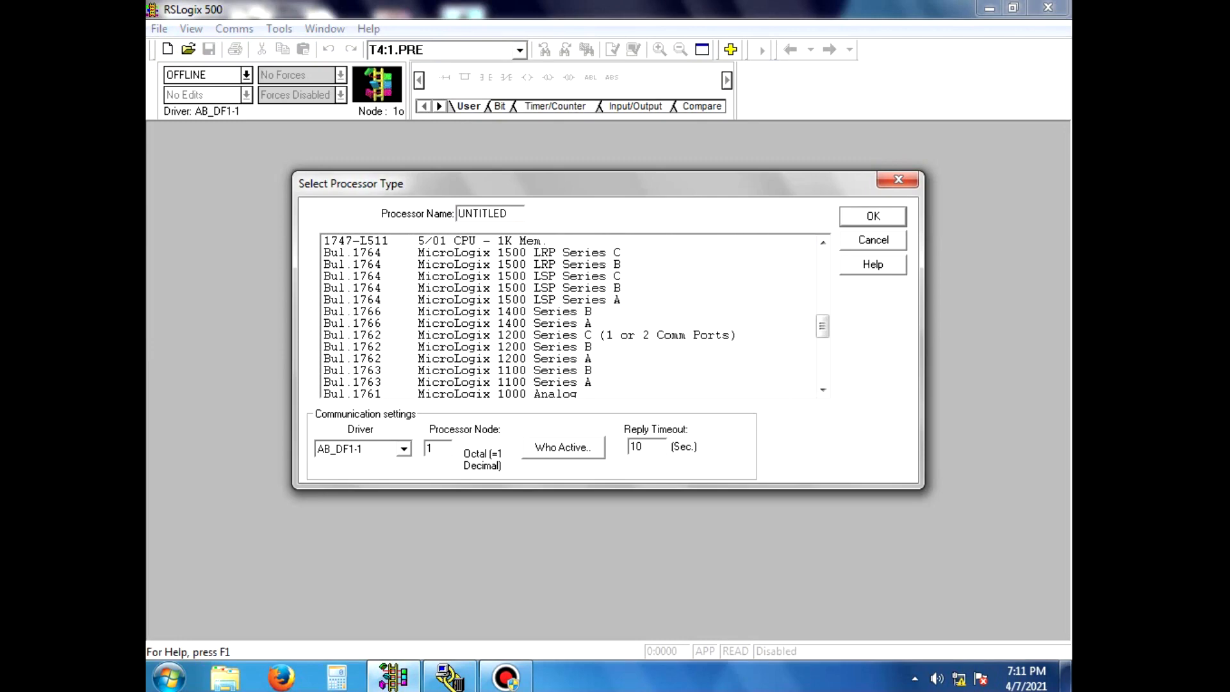
click(550, 335)
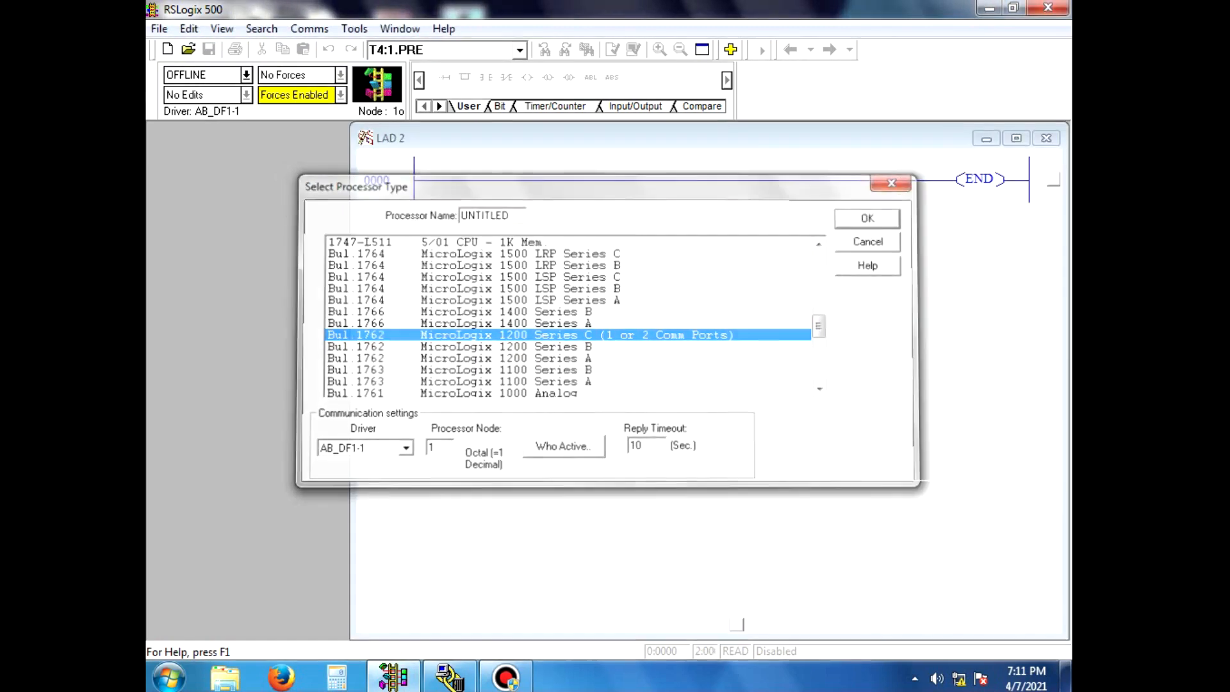
click(866, 218)
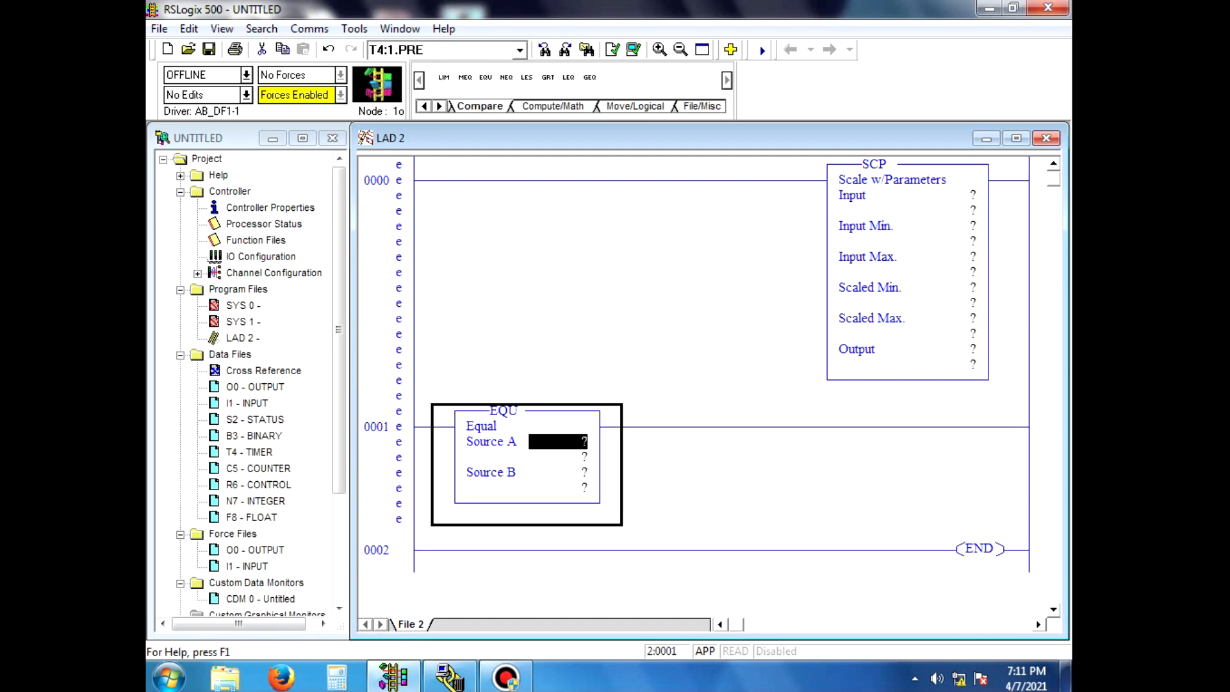
Step: Add an output coil to rung 1 and set the SCP input to I:1.0 with minimum 0
click(424, 107)
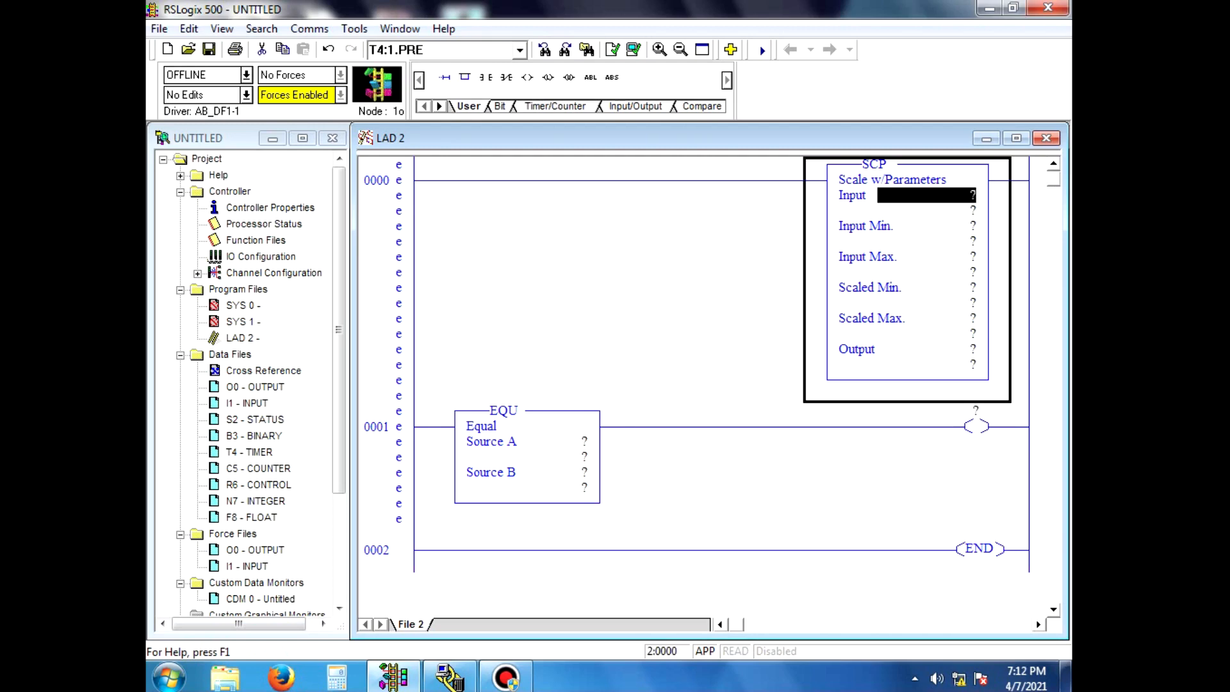
text(I)
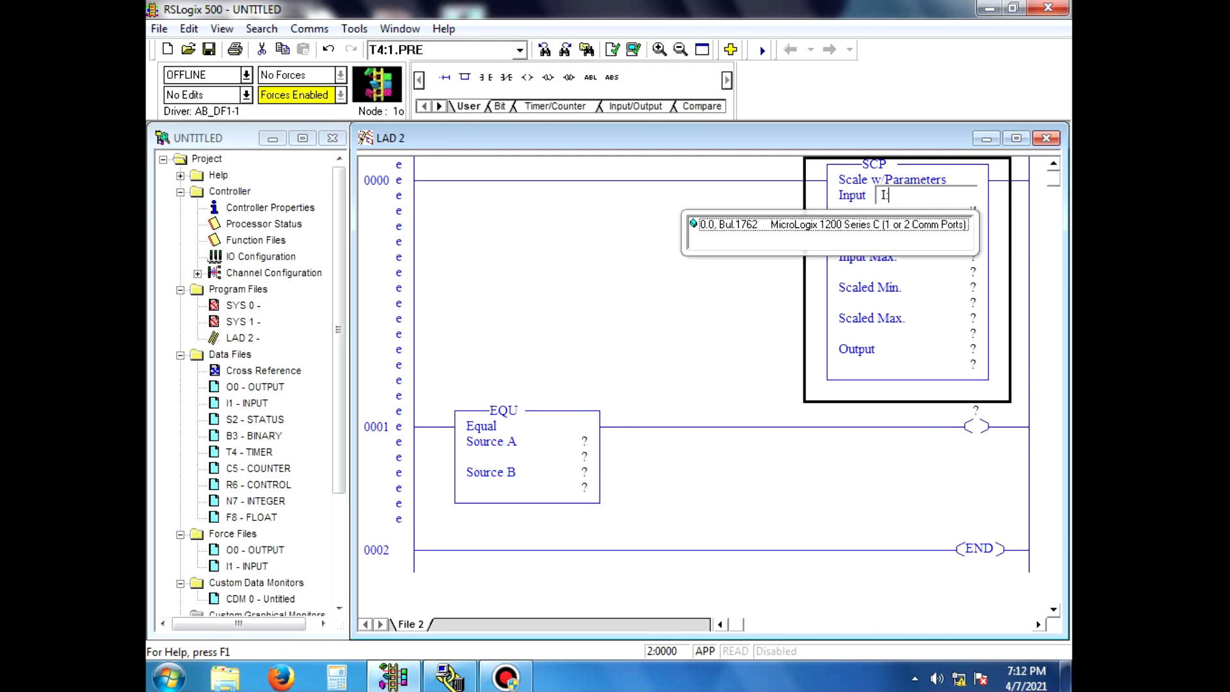
text(:1.0)
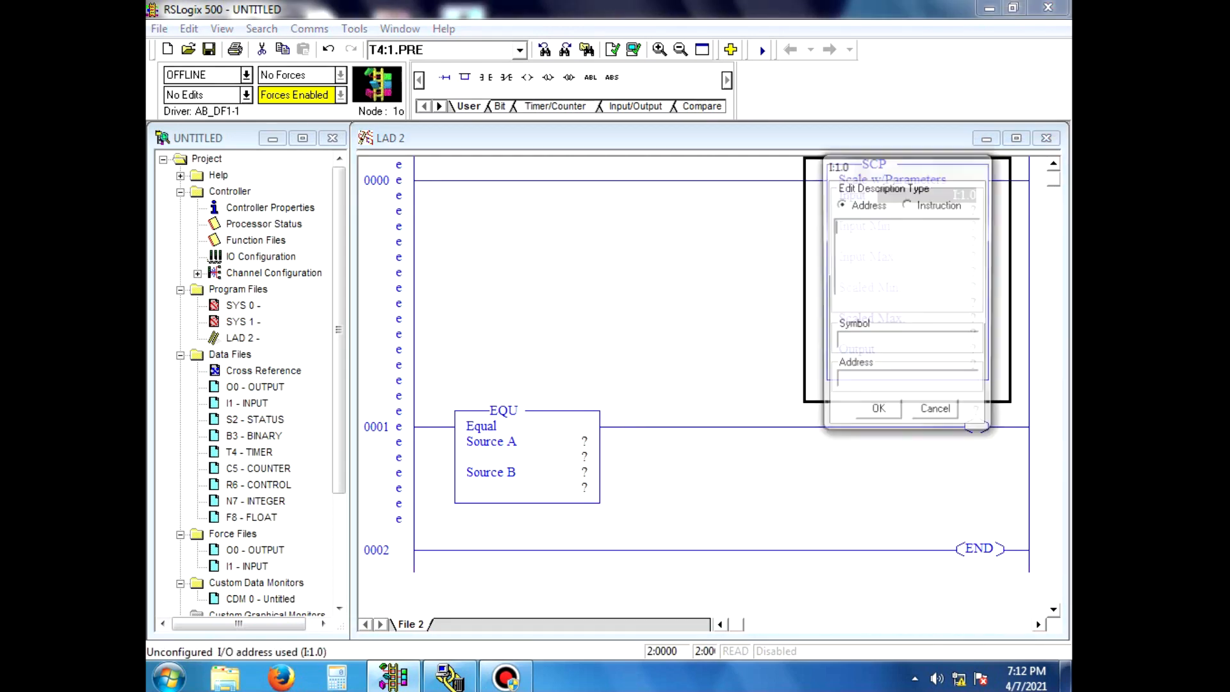
click(878, 407)
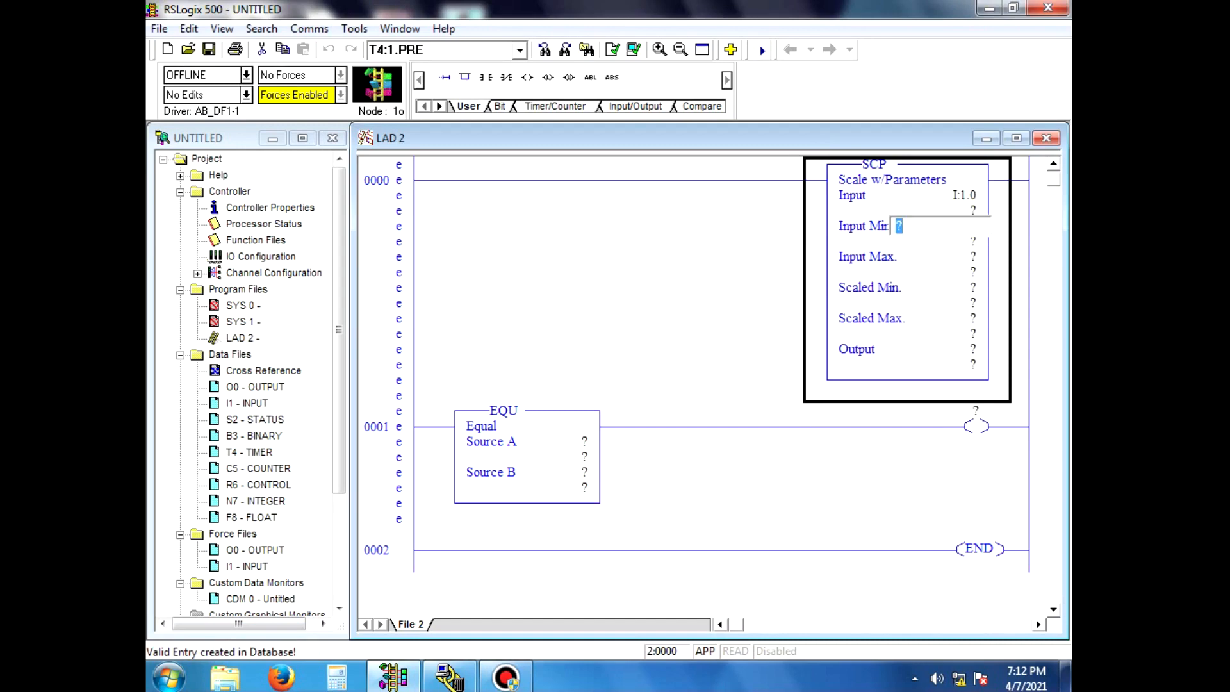
text(0)
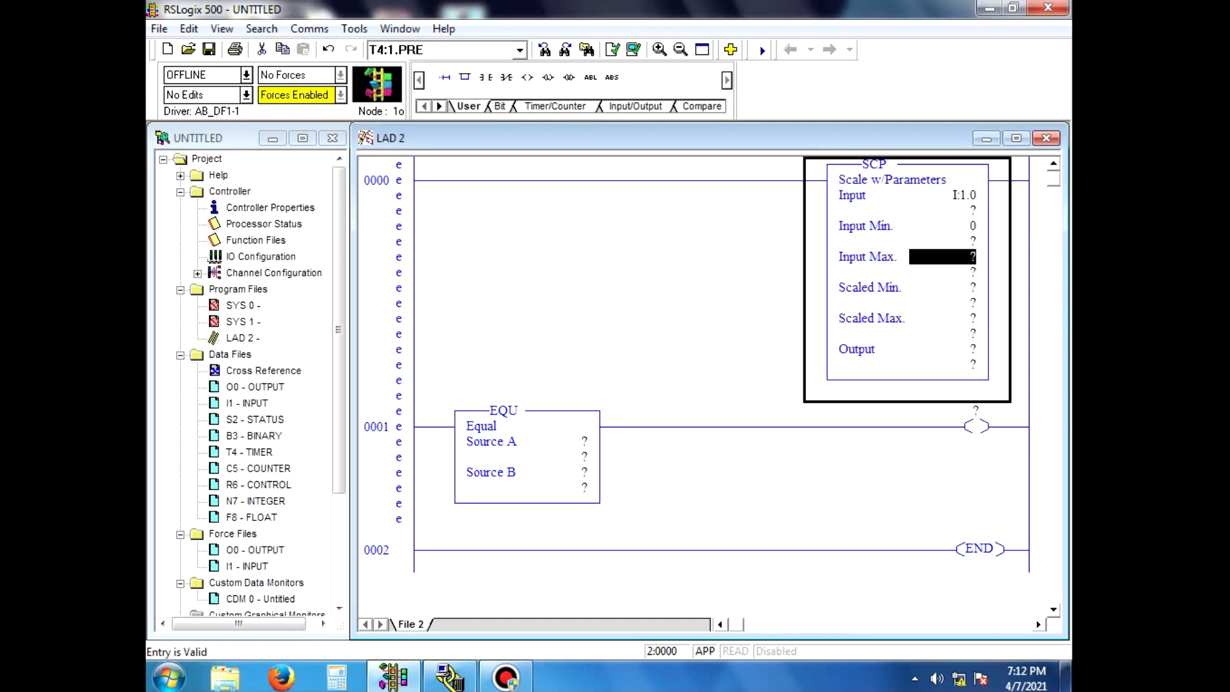
Step: Complete the SCP with input max 32000, scaled range 0–10 and output N7:0
text(32000)
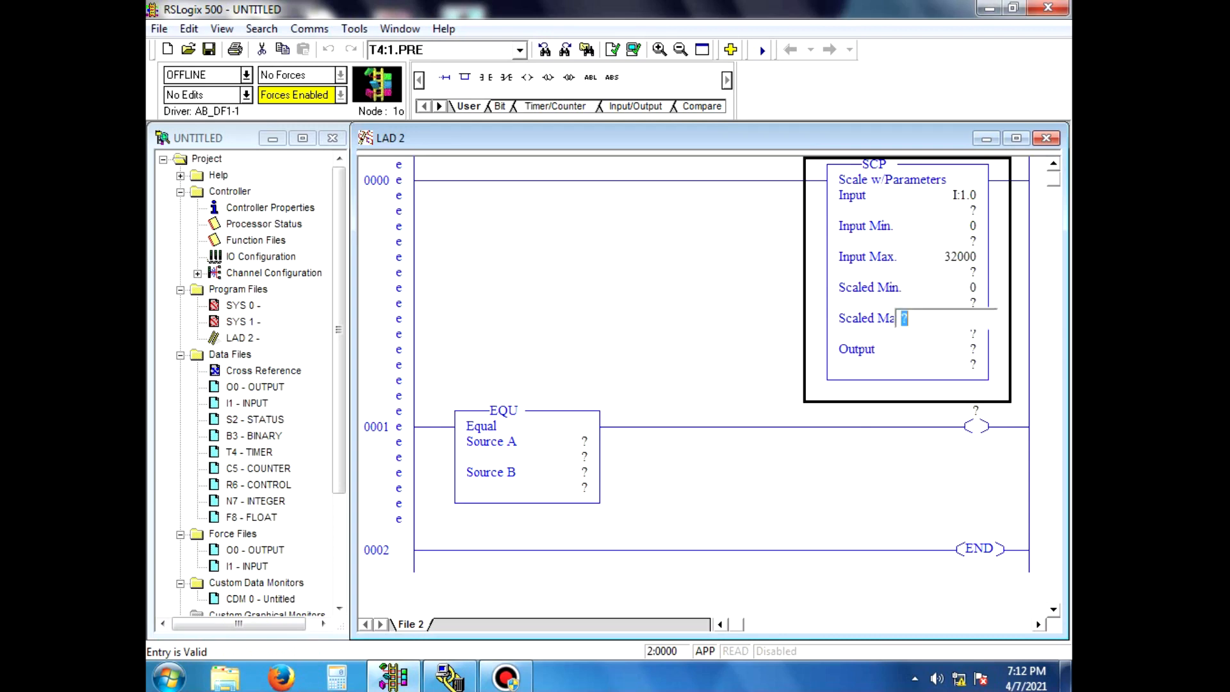
text(10)
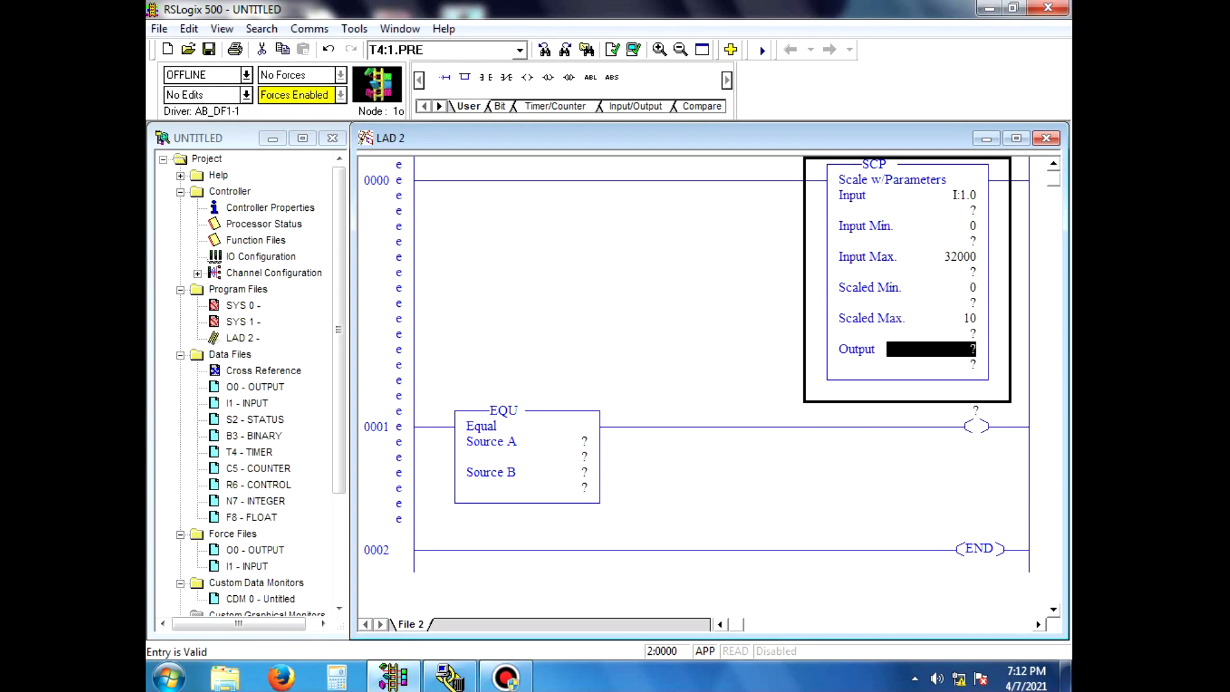
text(N7:10)
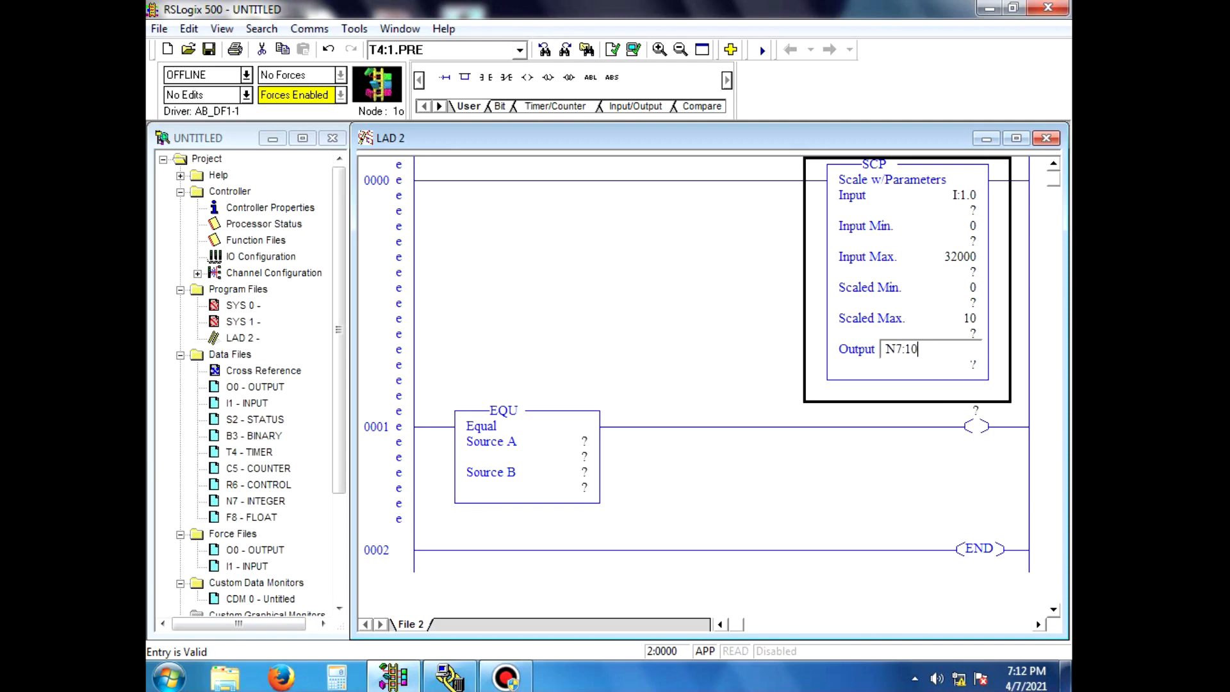
key(BackSpace)
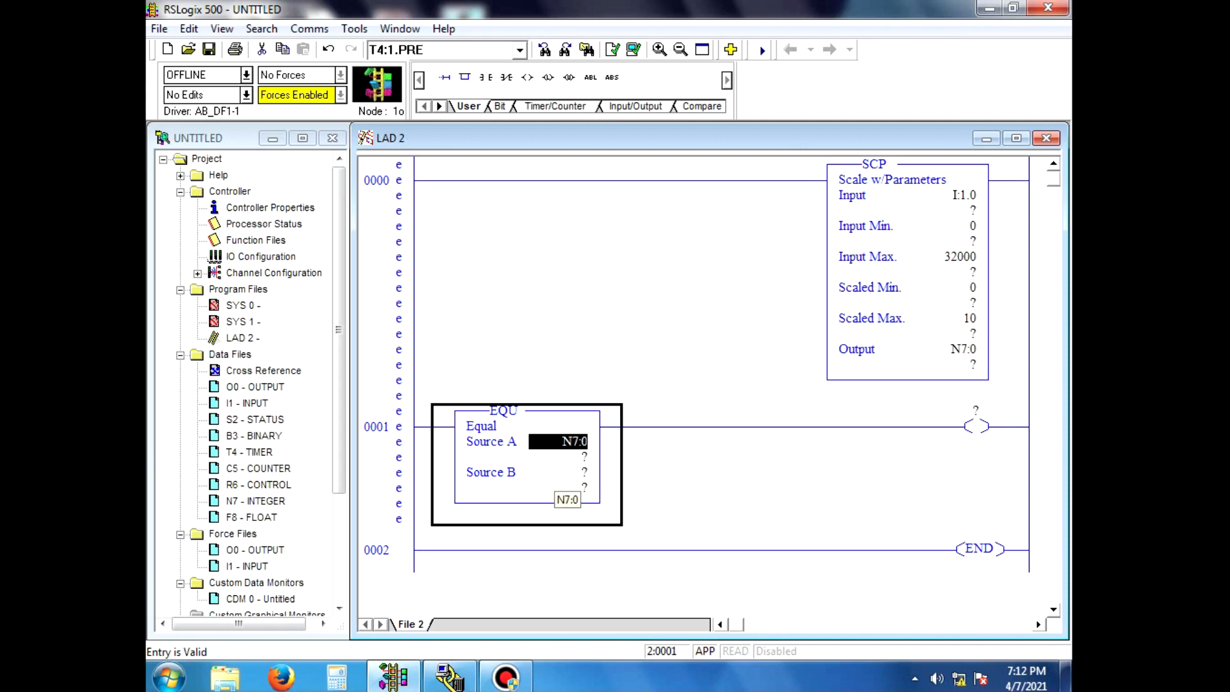
Step: Address rung 0001's output coil as O:0/0 and accept its description
click(558, 472)
text(3)
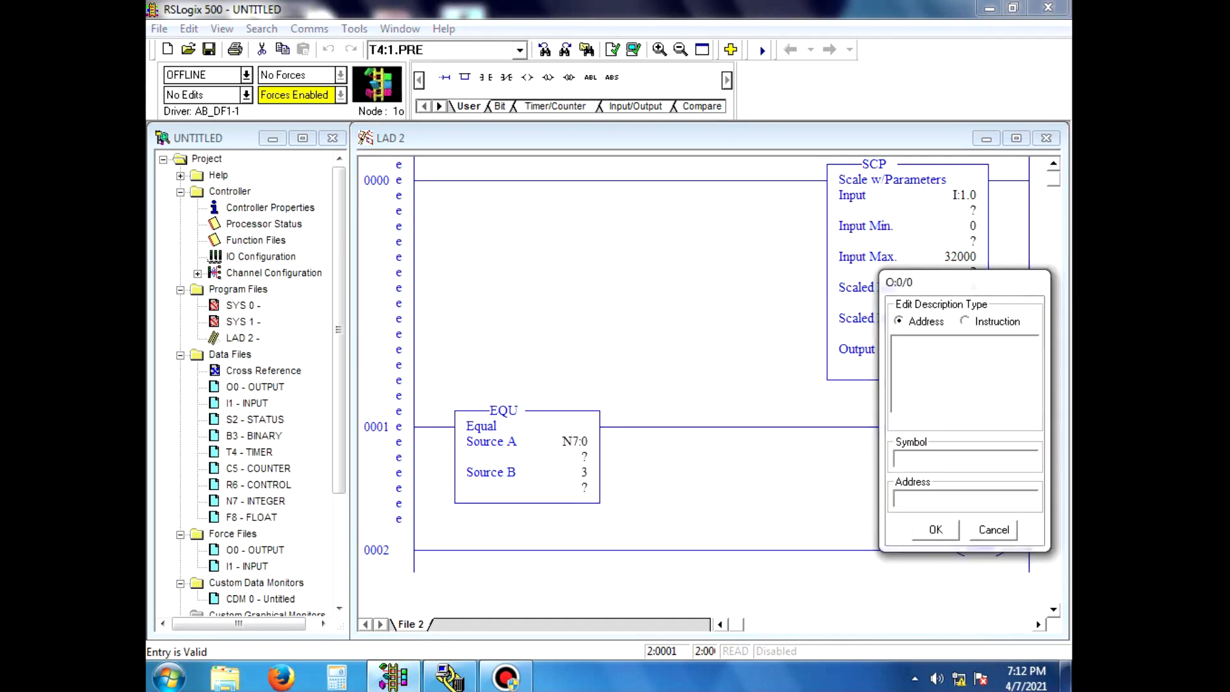
click(935, 529)
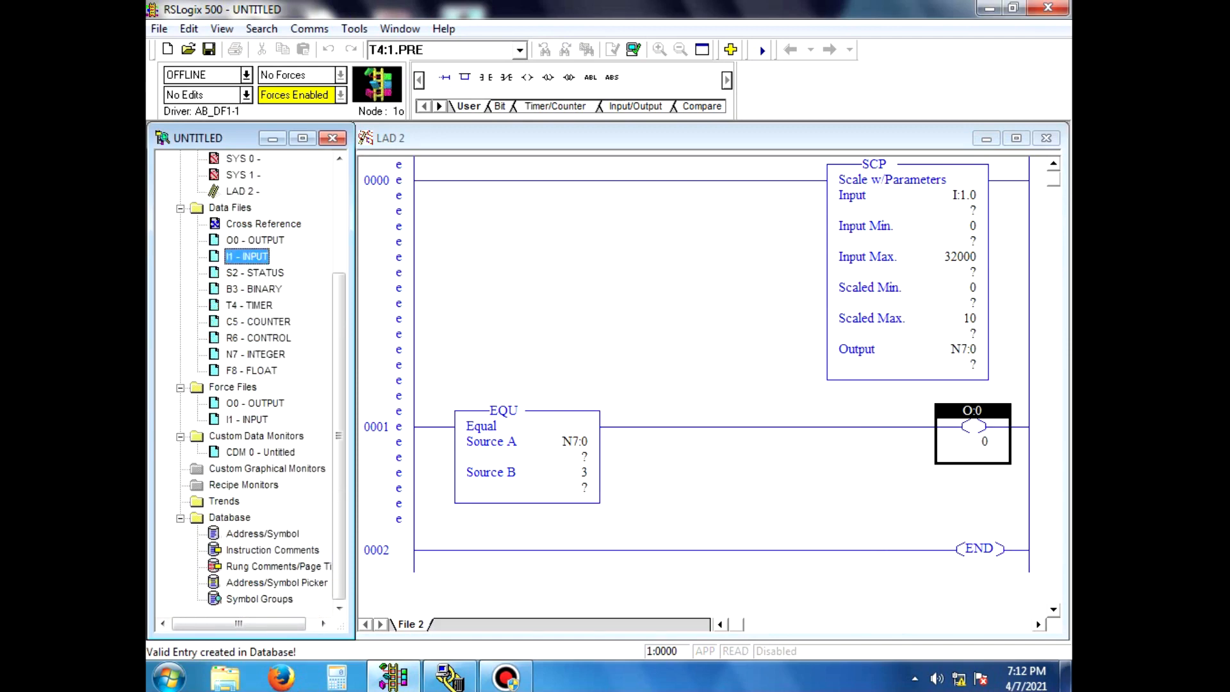
Step: Create a new trend named trend1 under the Trends folder
right_click(224, 501)
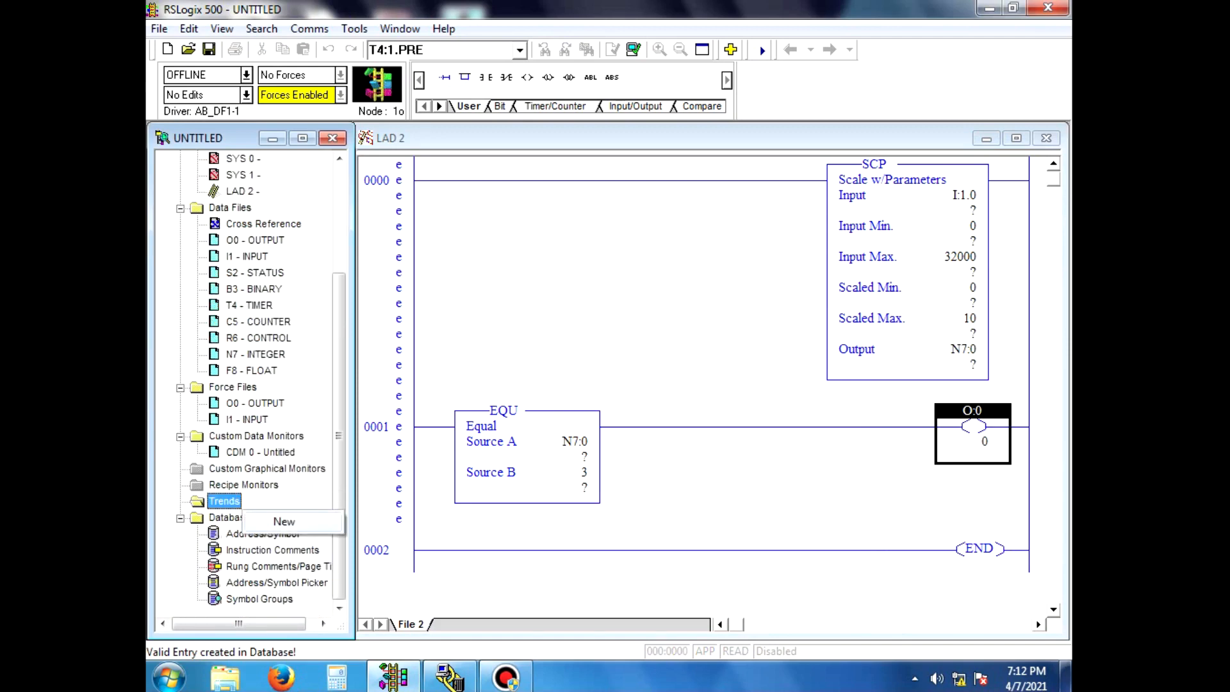
click(285, 522)
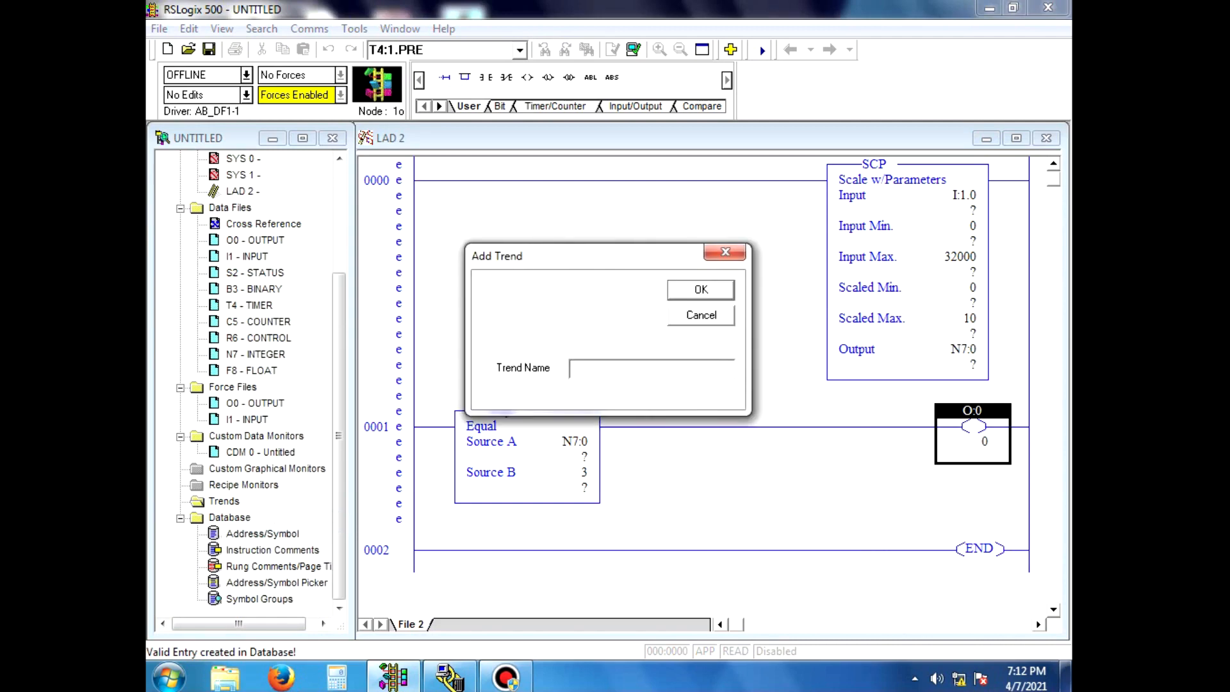
text(trend1)
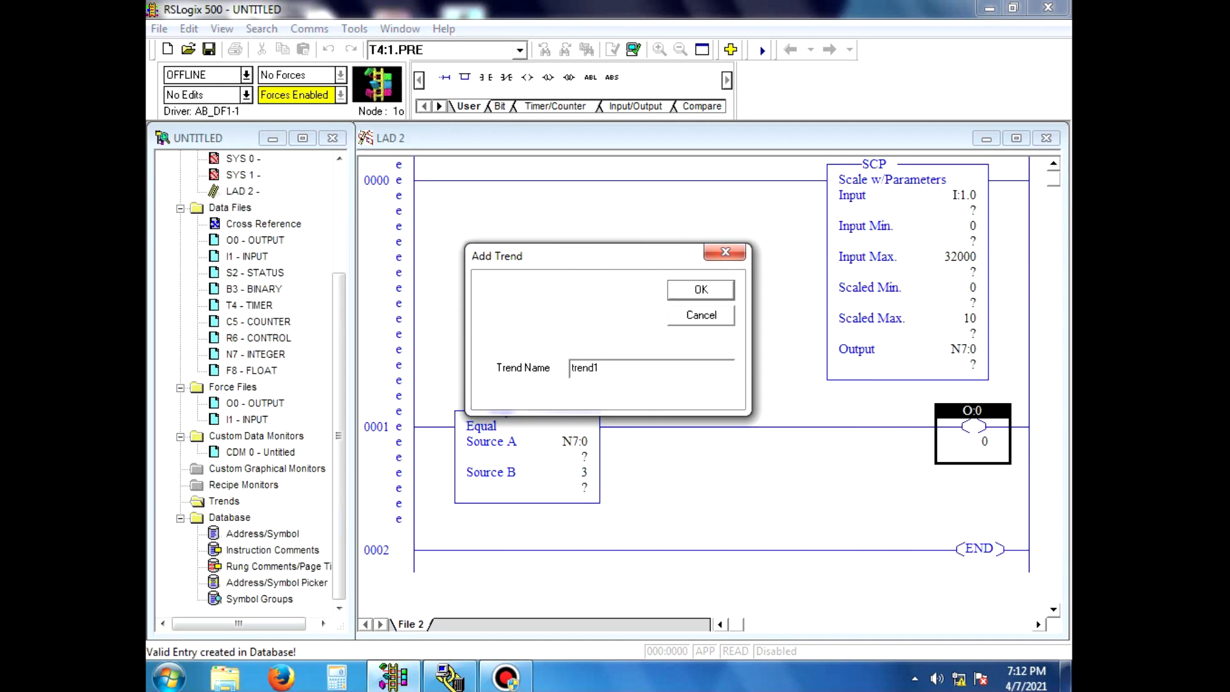
click(700, 289)
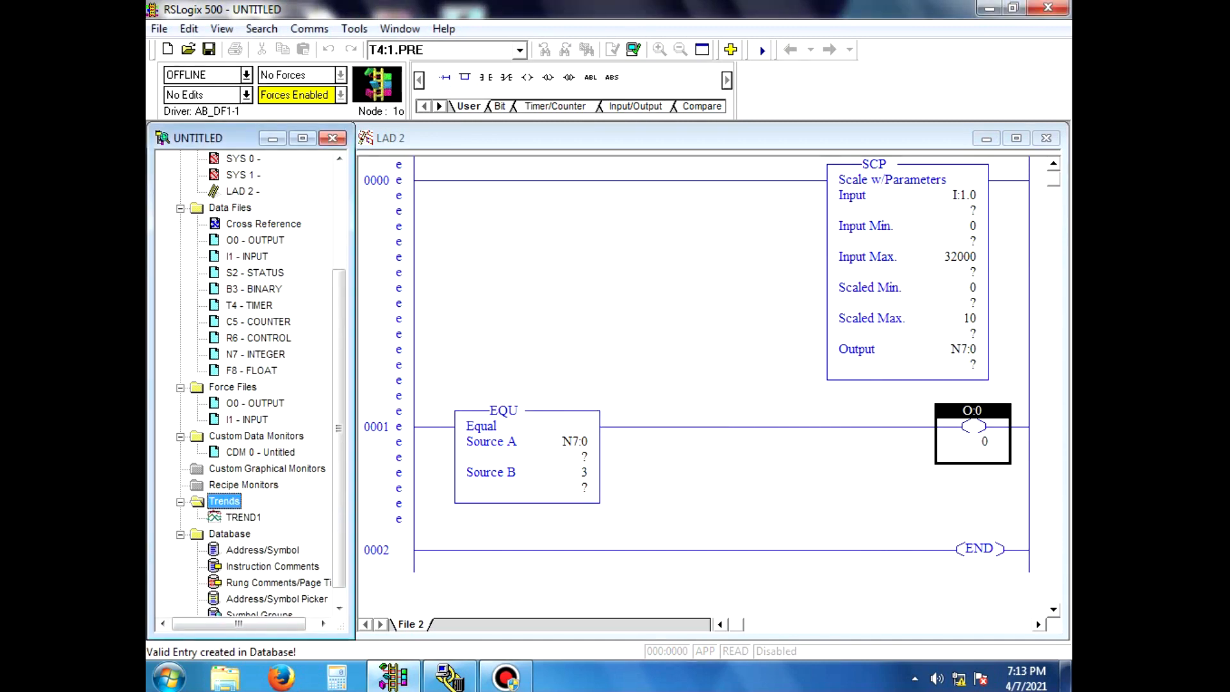
Step: Open the TREND1 chart and move it aside on screen
click(244, 516)
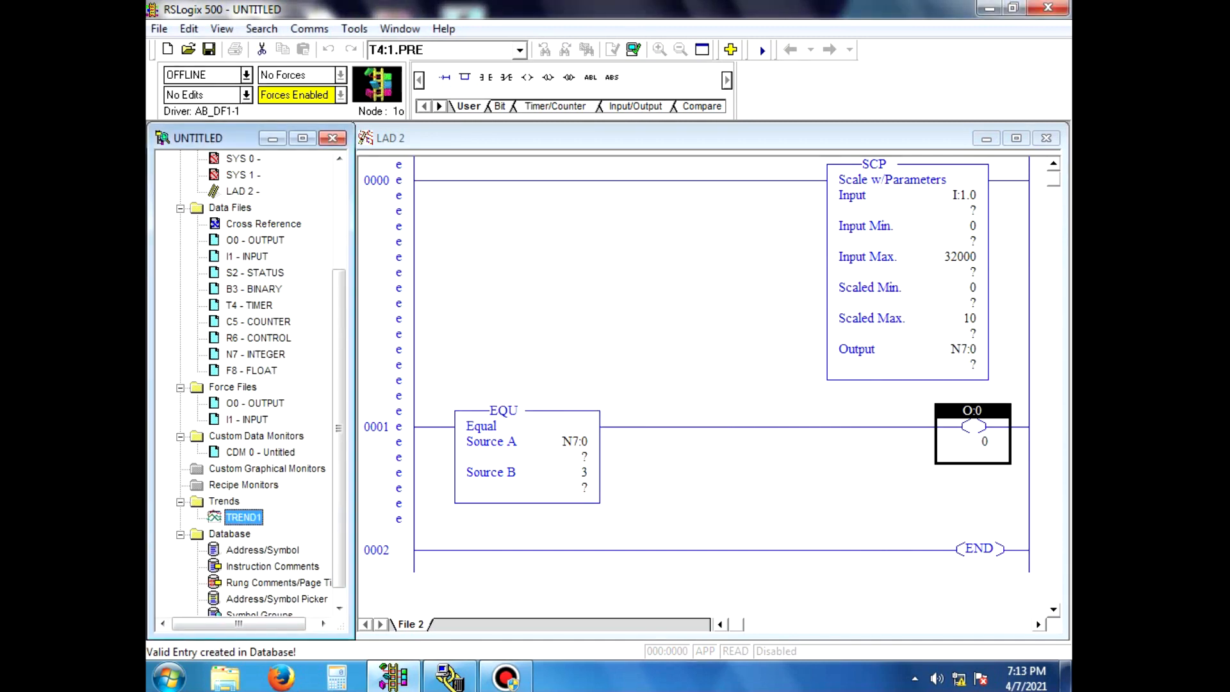
double_click(243, 516)
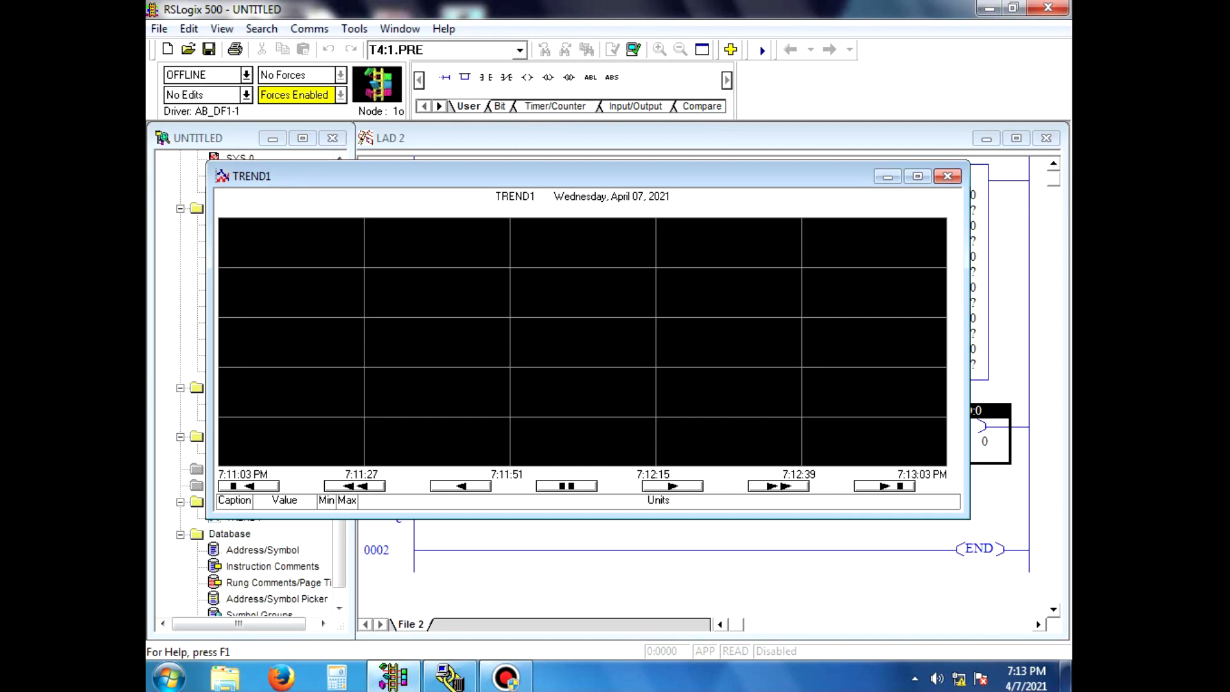
drag(252, 175, 232, 182)
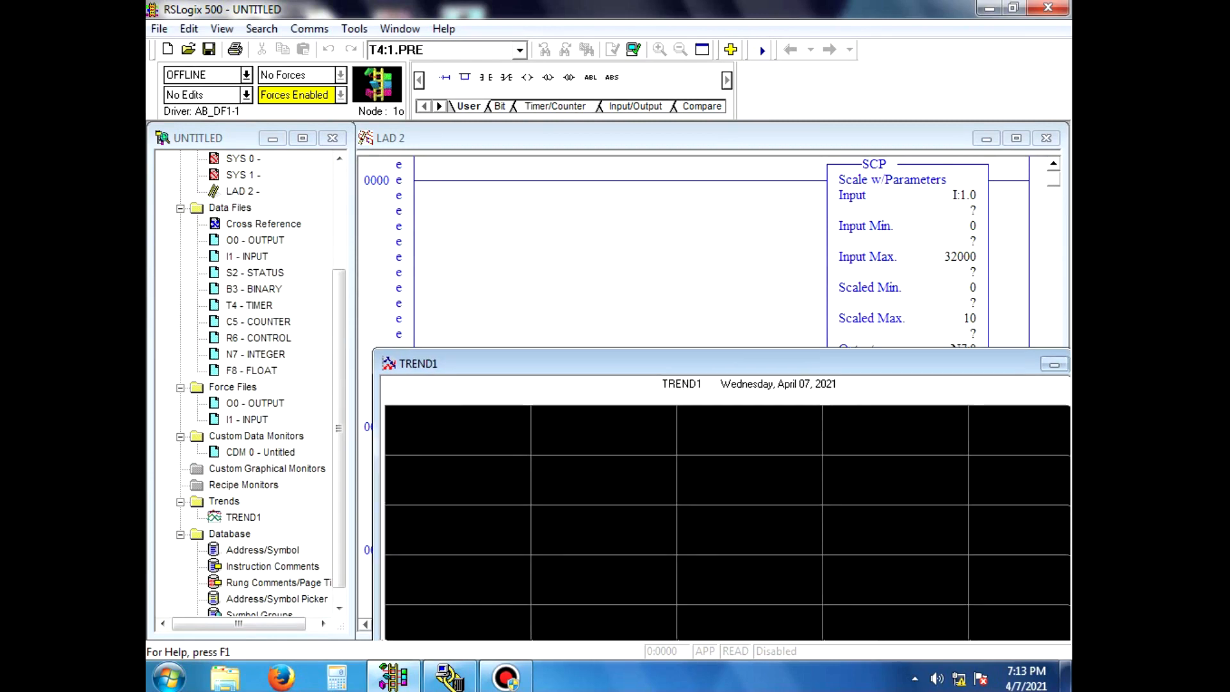
drag(418, 363, 406, 349)
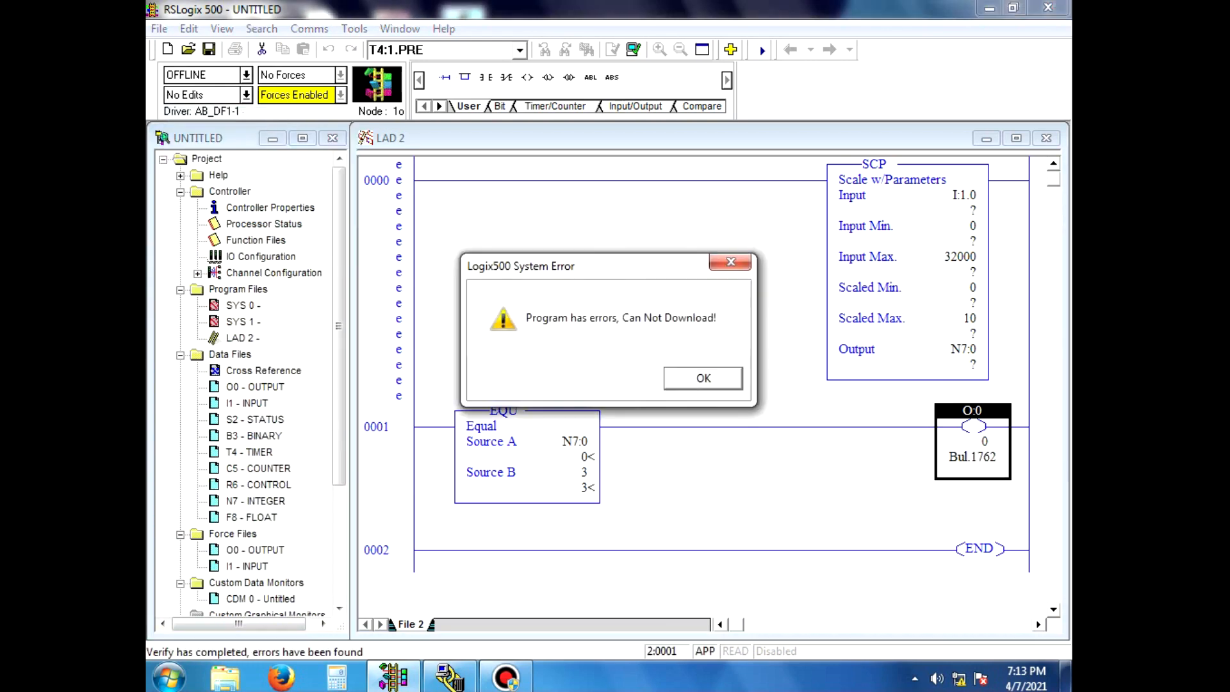
Step: Dismiss the download error and save the program as trend1
click(702, 377)
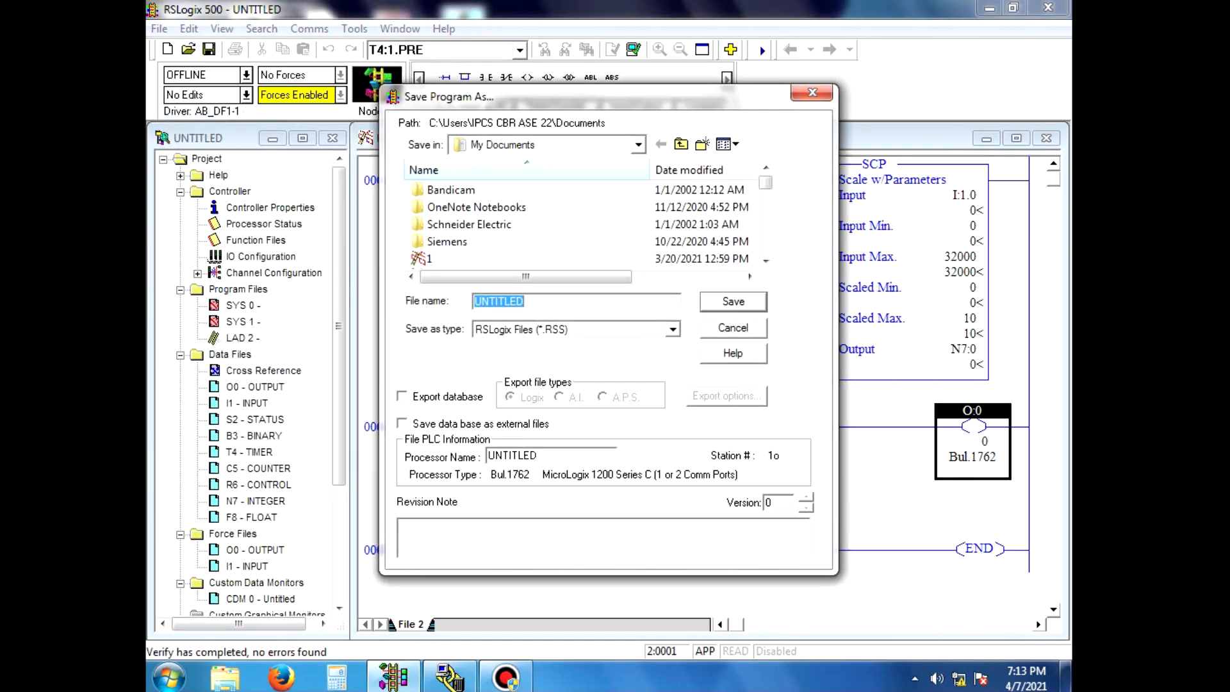
text(t)
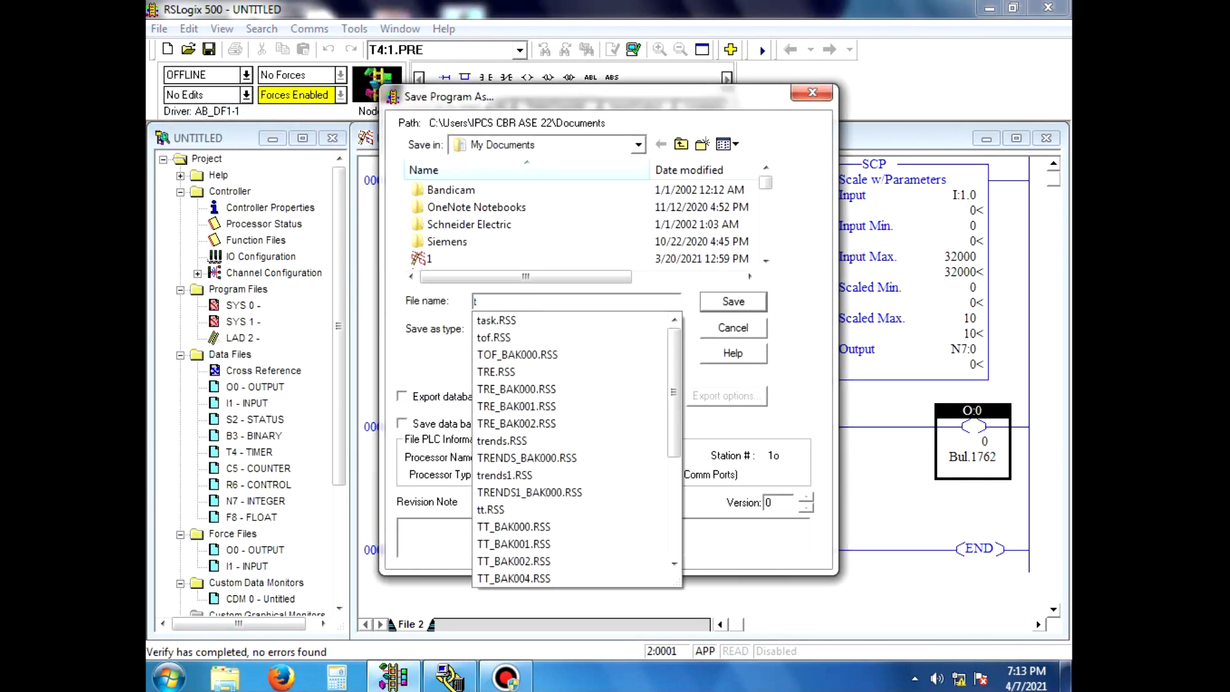
text(rend)
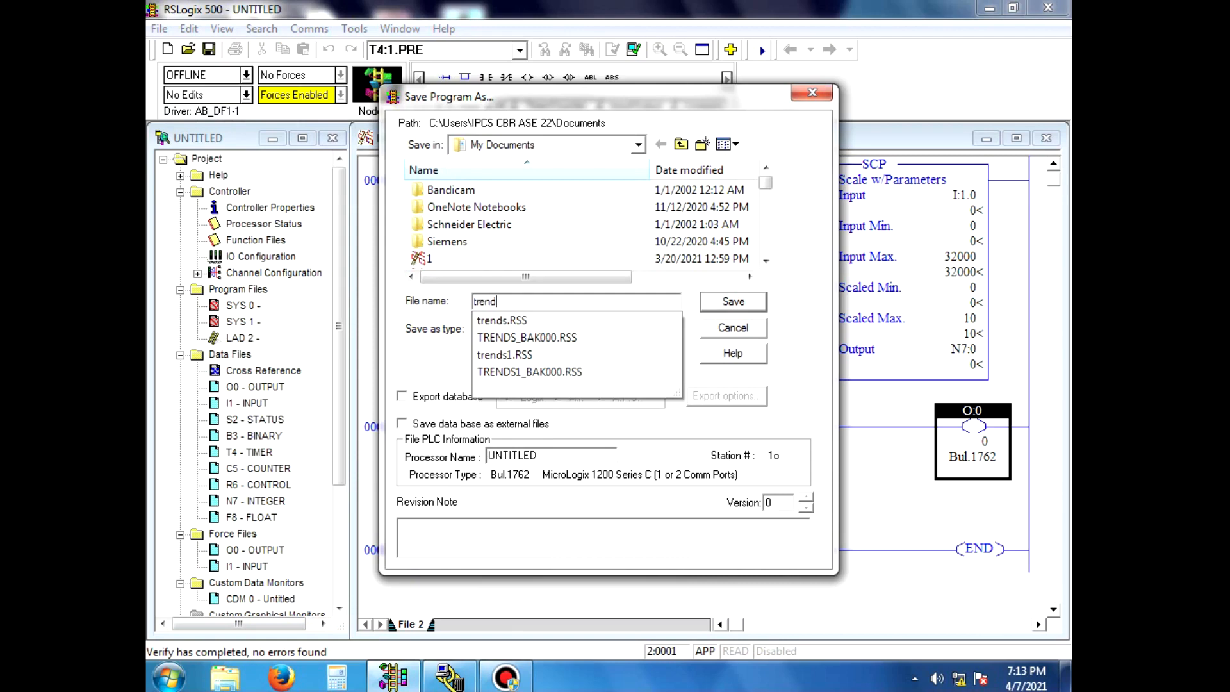
click(732, 301)
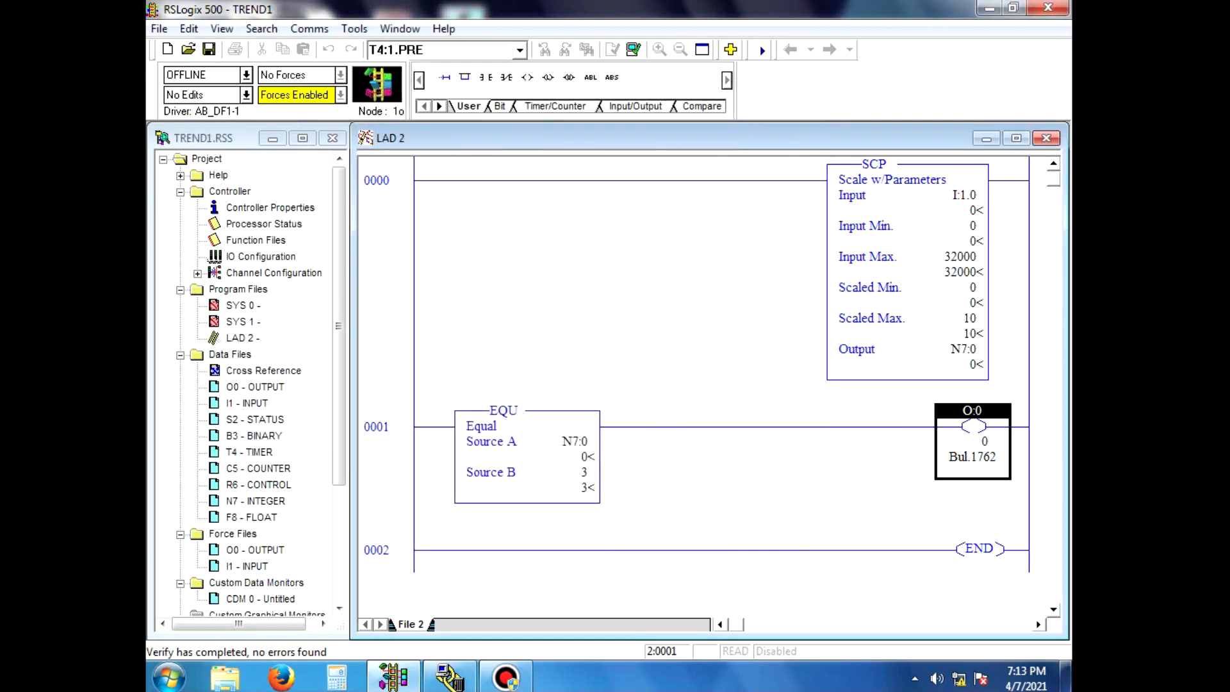
Step: Download the program to the processor and return it to run mode
click(761, 50)
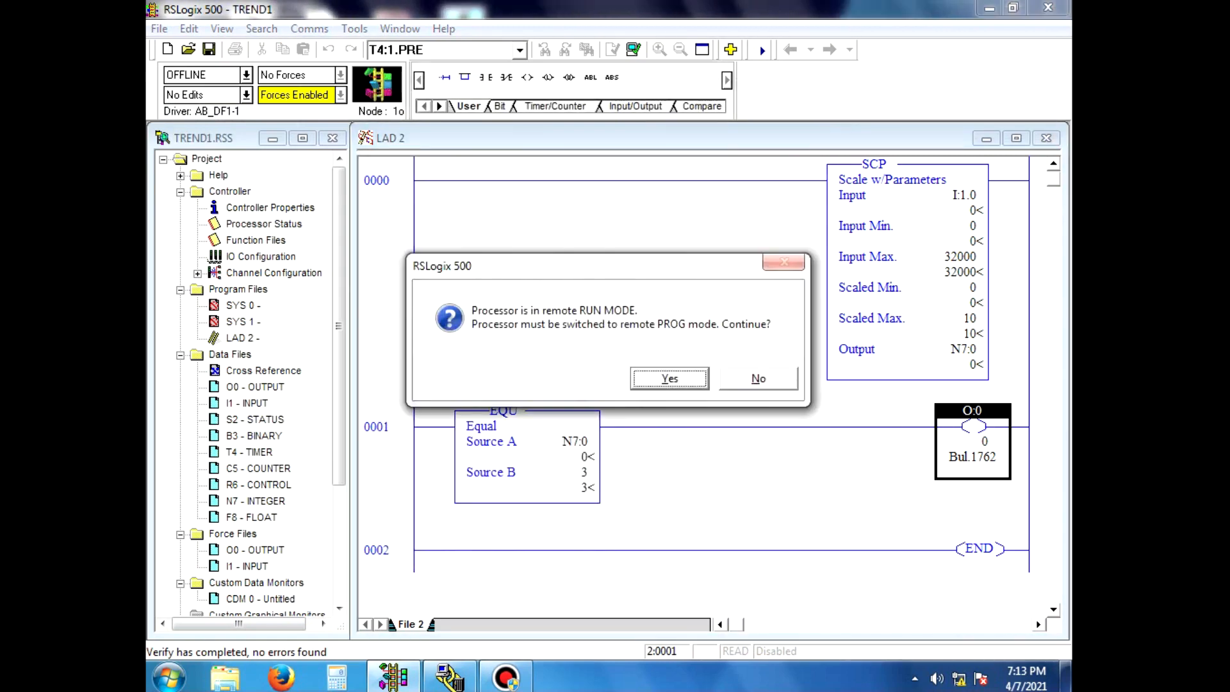
click(669, 378)
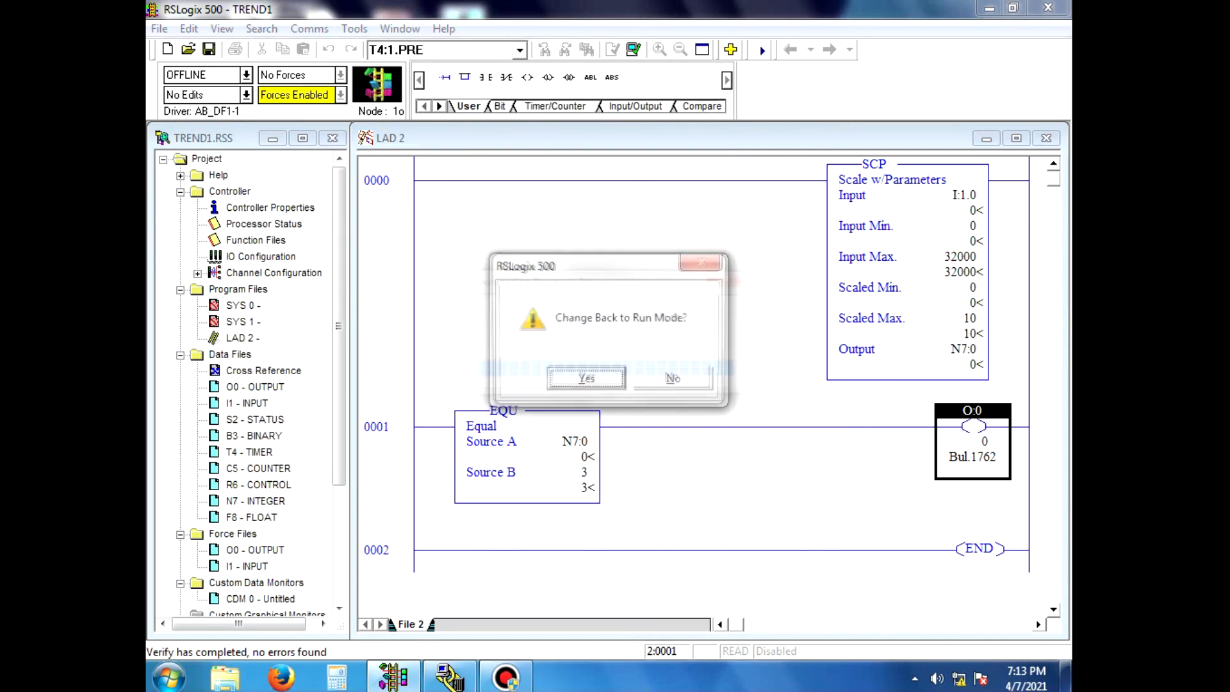
click(673, 379)
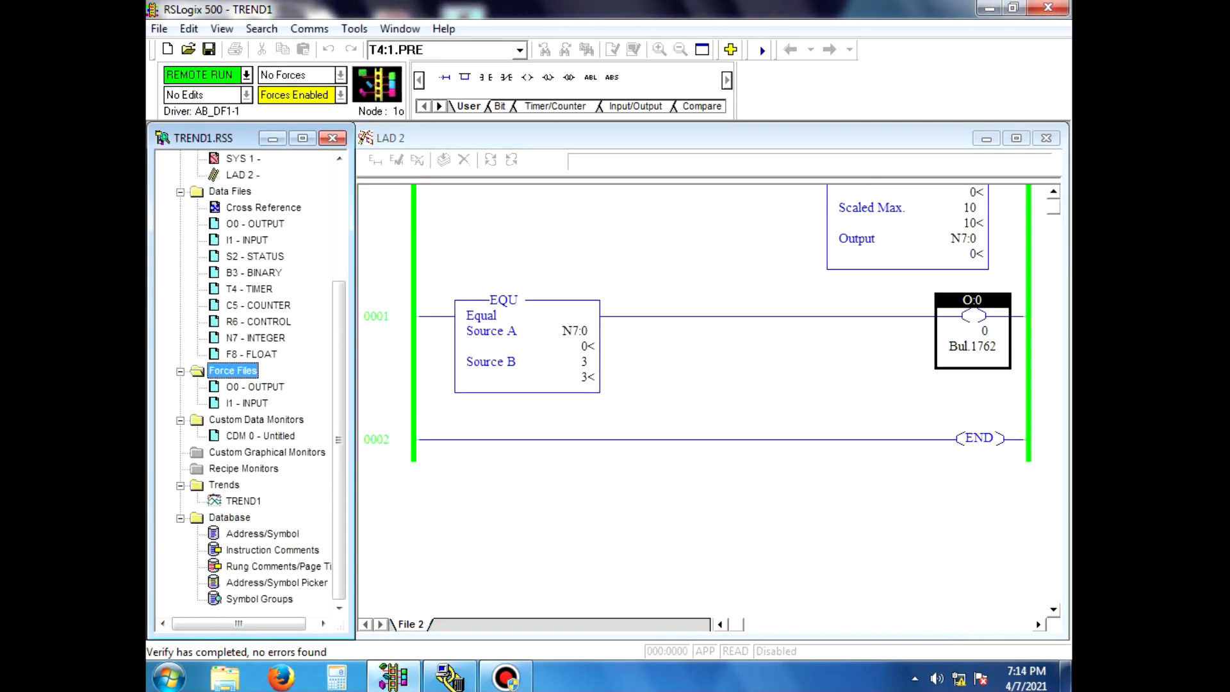
Step: Open TREND1 to plot I:1.0, N7:0 and O:0/0 live while running
double_click(243, 501)
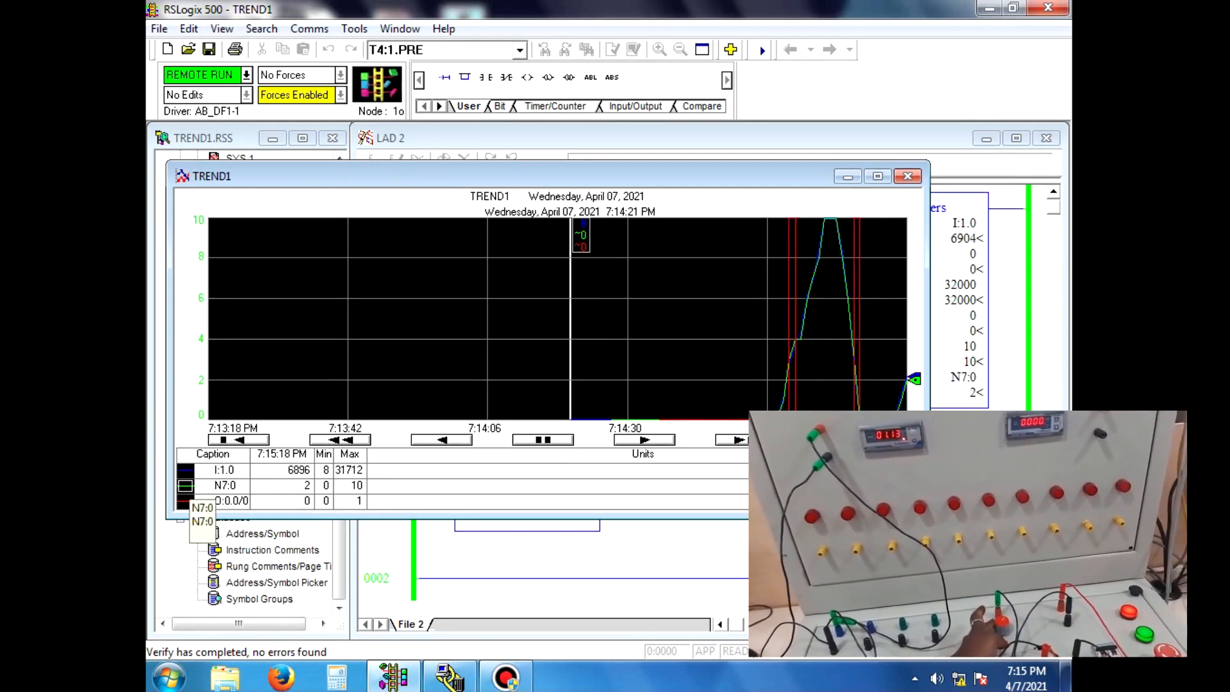
Step: Open the TREND1 chart properties on the Y-Axis settings
click(185, 484)
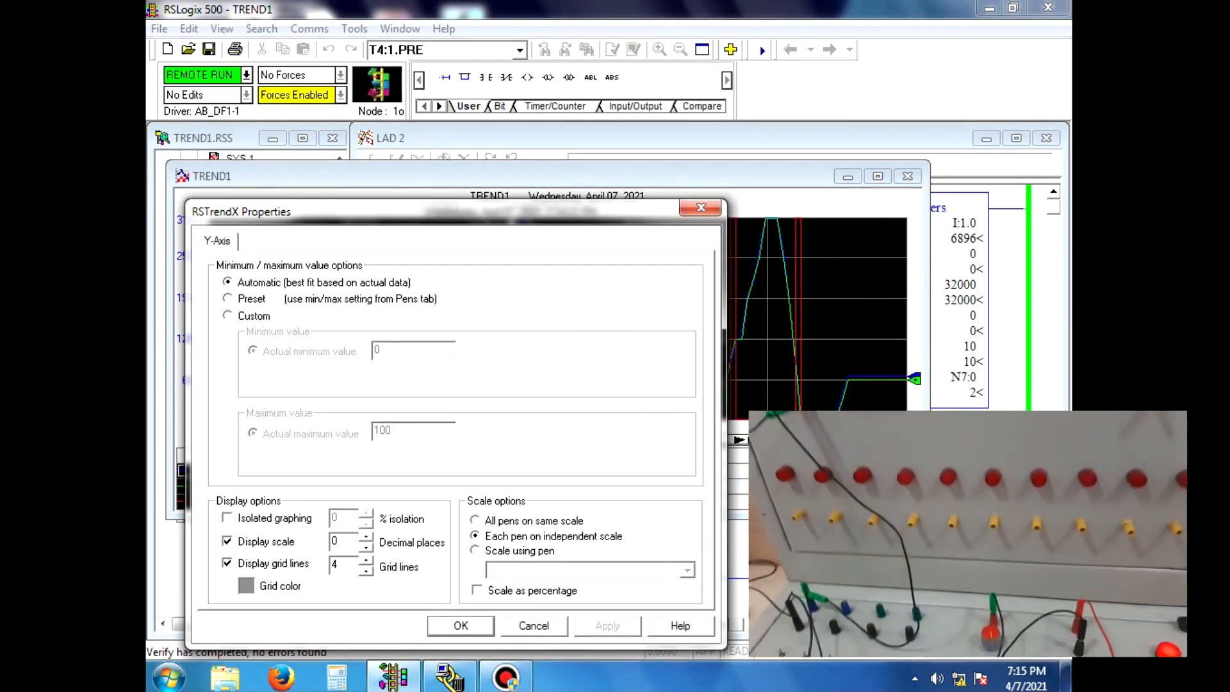
Step: Try custom Y-axis limits, then close the settings leaving I:1.0 scaled 8 to 31712
click(228, 315)
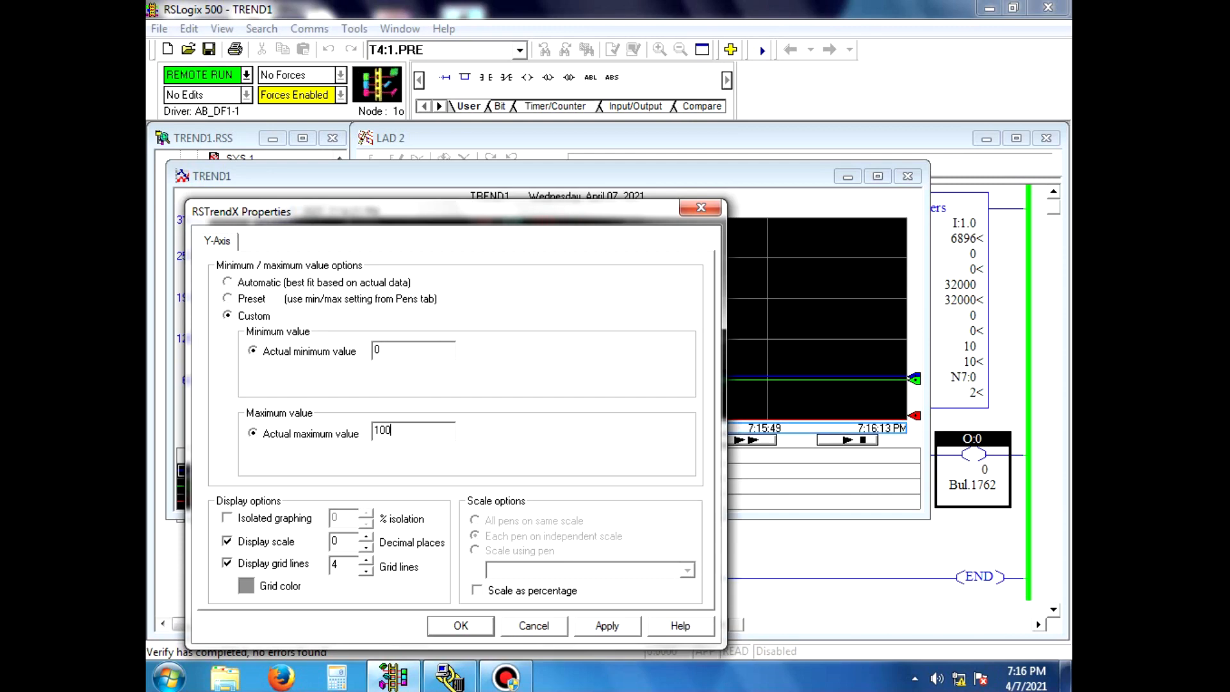
triple_click(411, 433)
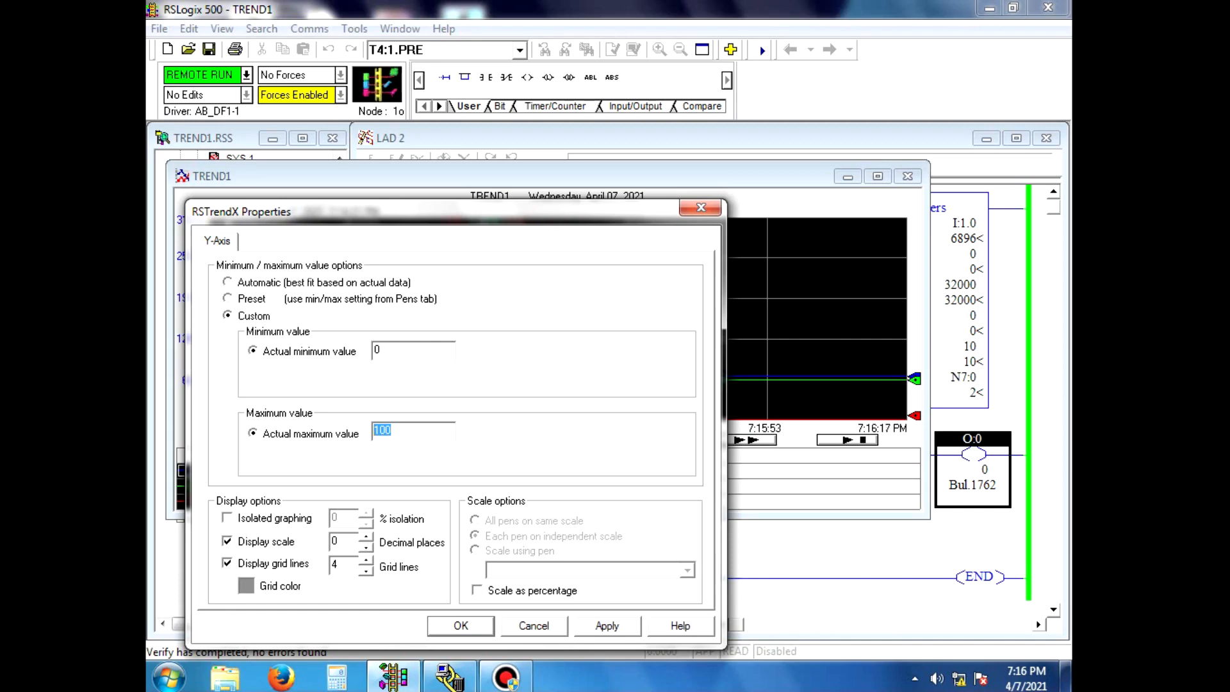
click(228, 282)
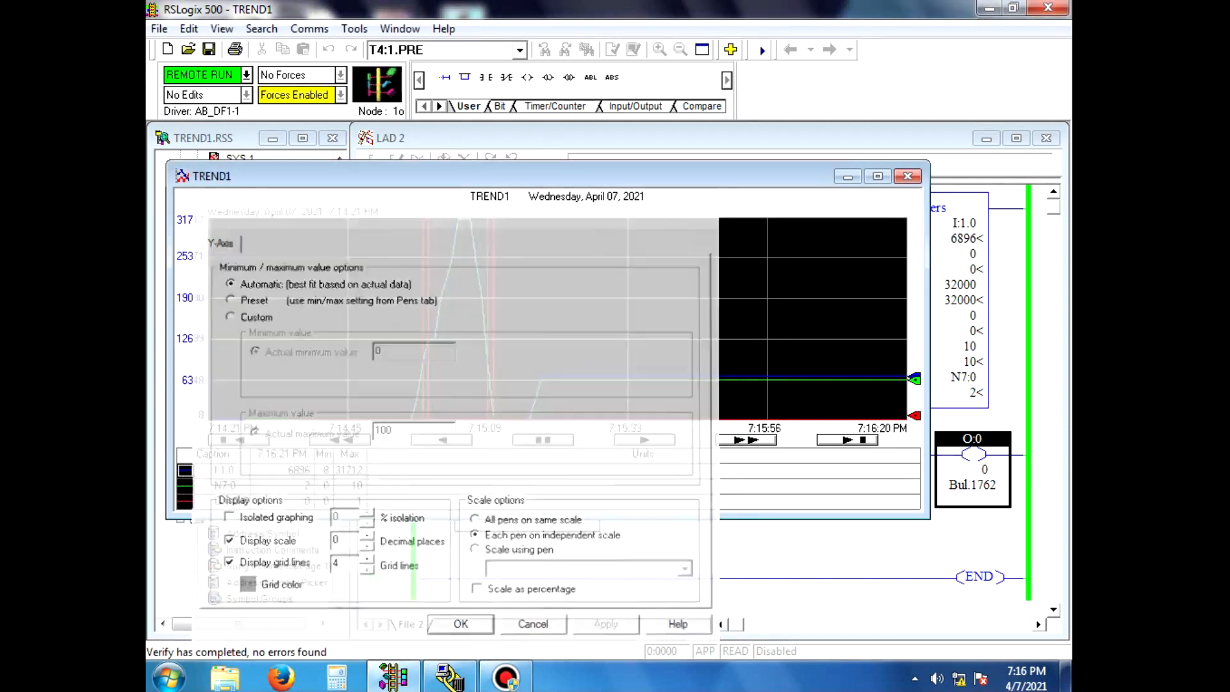
click(460, 624)
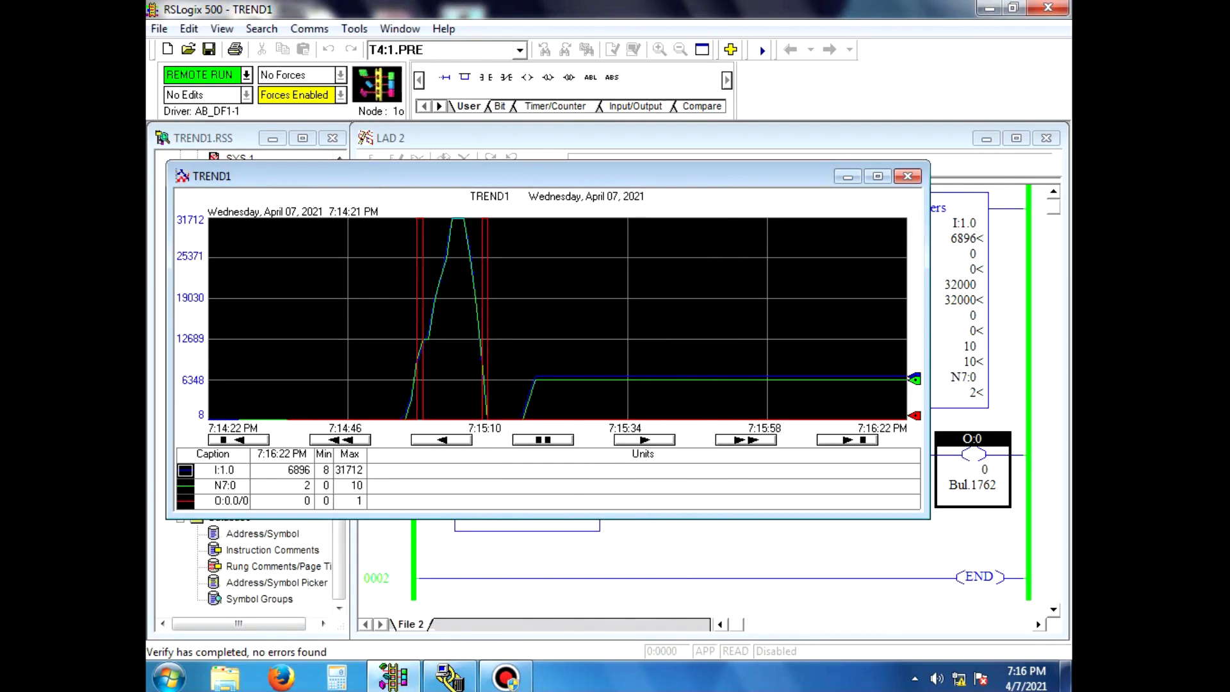